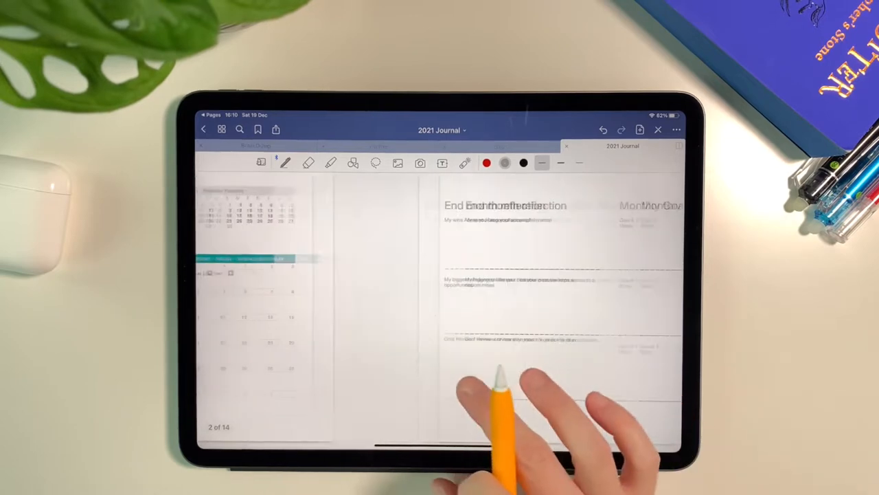
Step: Swipe out of the 2021 Journal to the home-screen folder with Pages, Numbers and GoodNotes
{"action": "scroll", "scroll_direction": "left", "scroll_amount": 3}
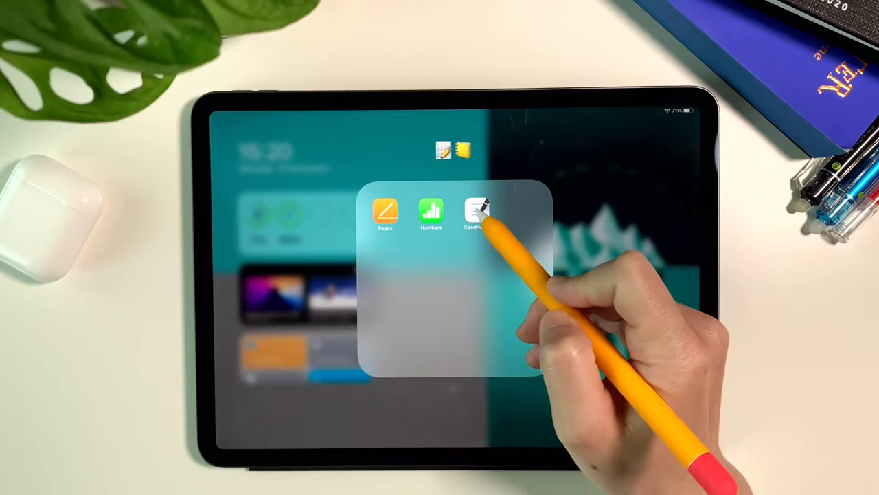
Step: Reopen GoodNotes and scroll the bujo notebook to the hand-drawn March 2021 calendar
{"action": "left_click", "coordinate": [476, 209]}
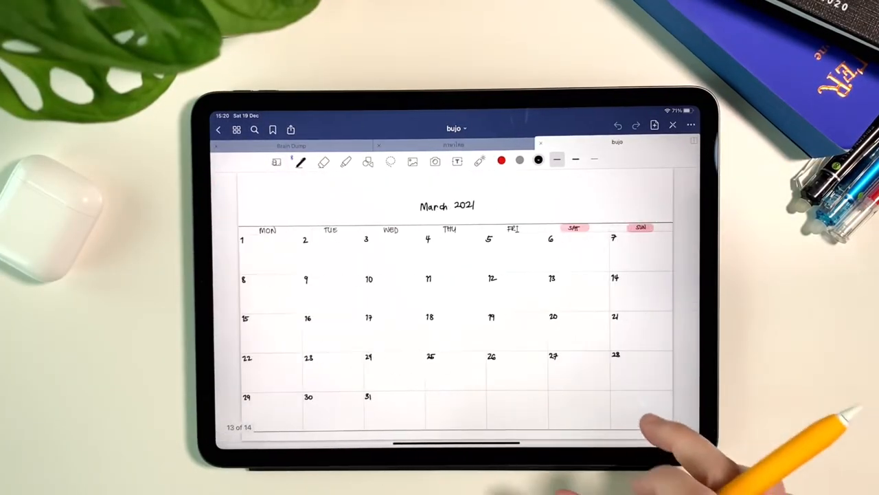
{"action": "scroll", "scroll_direction": "left", "scroll_amount": 3}
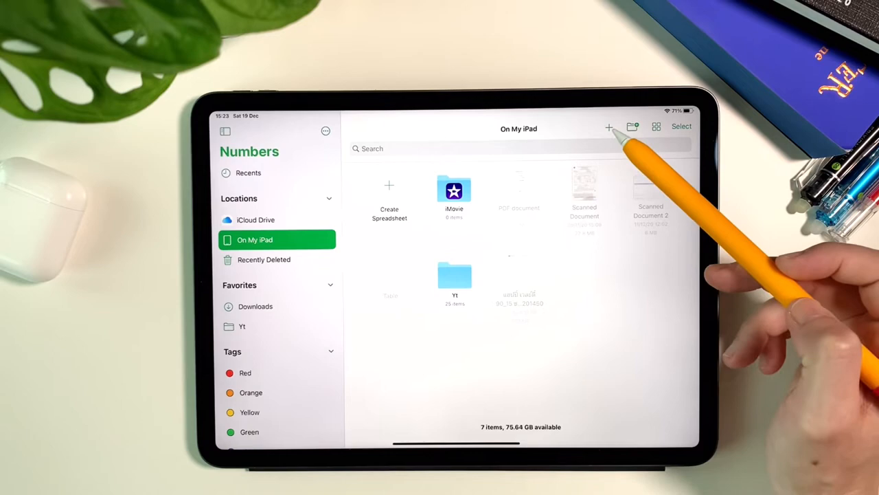
Step: Create a new Numbers spreadsheet from the Calendar template
{"action": "left_click", "coordinate": [609, 127]}
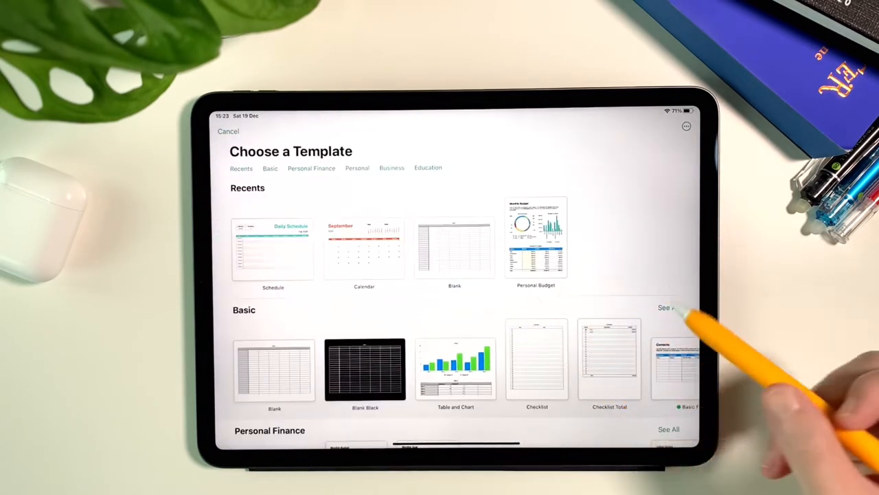
{"action": "scroll", "scroll_direction": "down", "scroll_amount": 3}
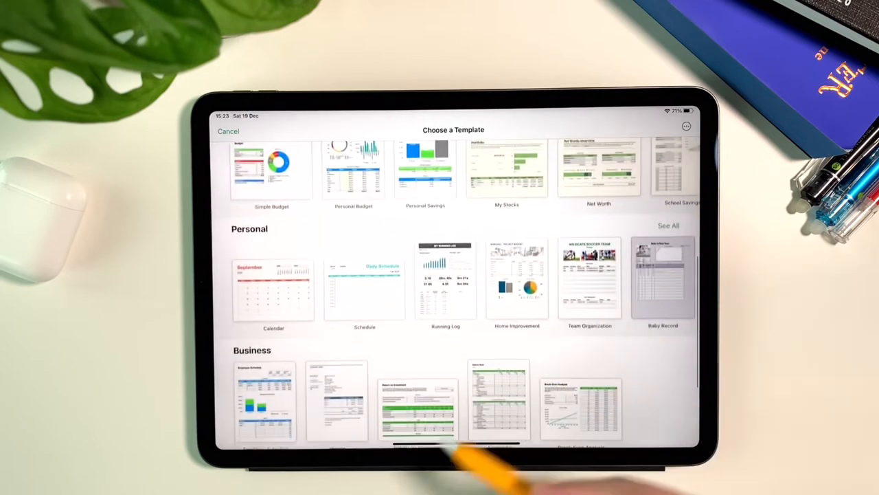
{"action": "scroll", "scroll_direction": "down", "scroll_amount": 3}
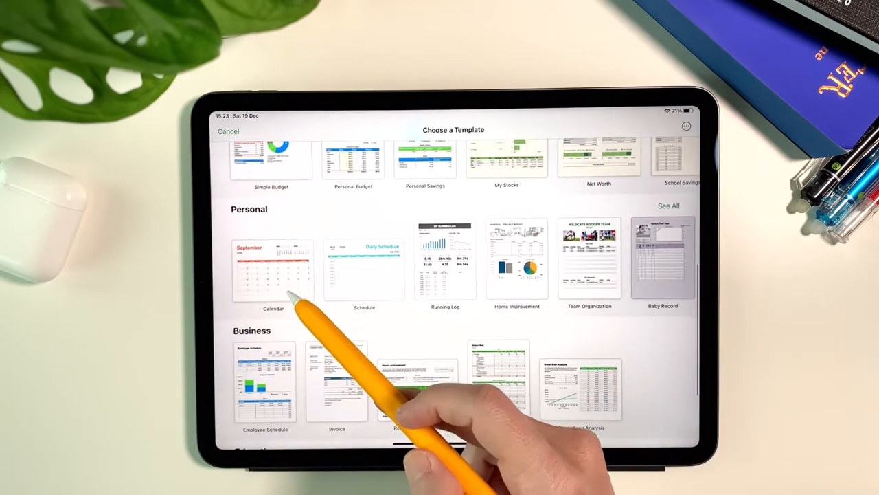
{"action": "left_click", "coordinate": [273, 268]}
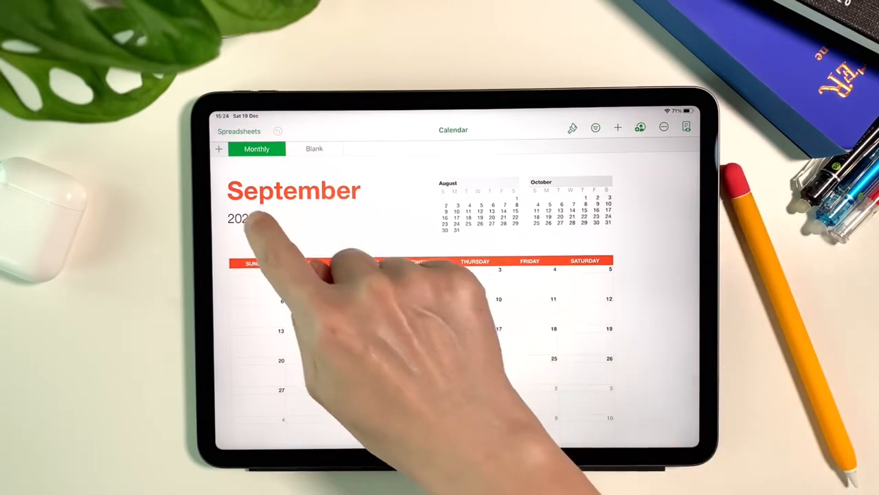
Step: Set the calendar sheet to January 2021 instead of September 2020
{"action": "left_click", "coordinate": [240, 218]}
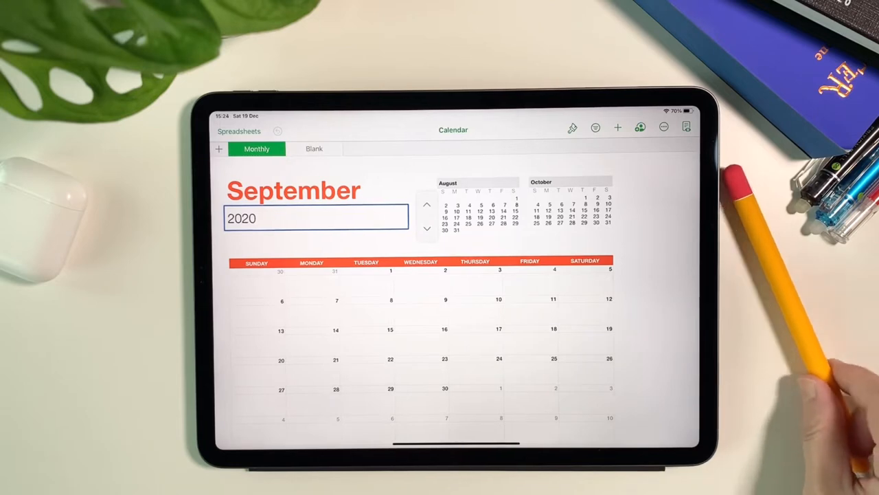
{"action": "left_click", "coordinate": [425, 205]}
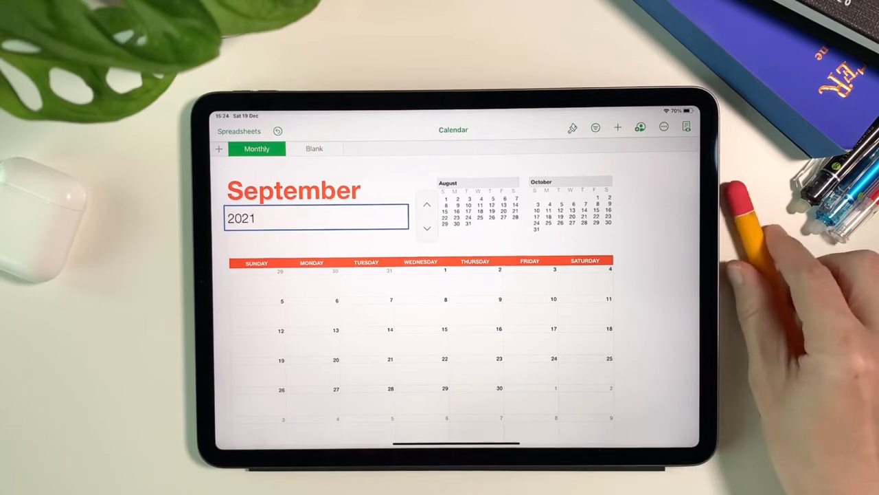
{"action": "left_click", "coordinate": [316, 190]}
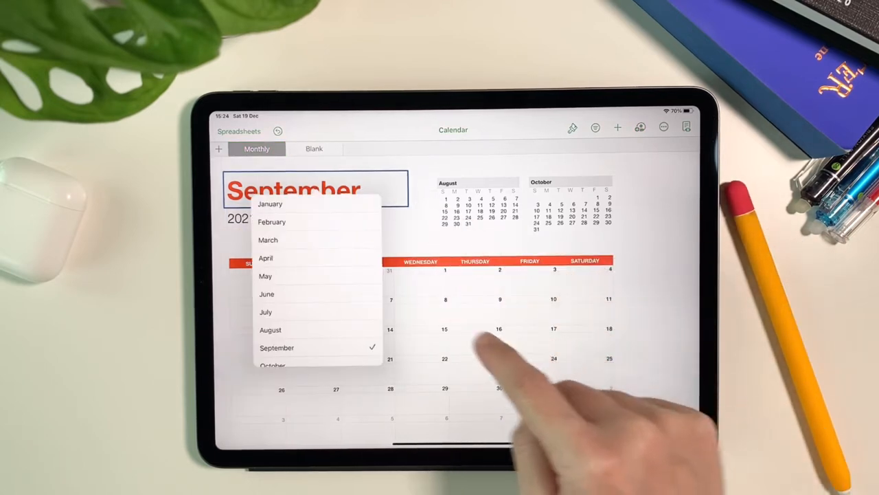
{"action": "left_click", "coordinate": [269, 203]}
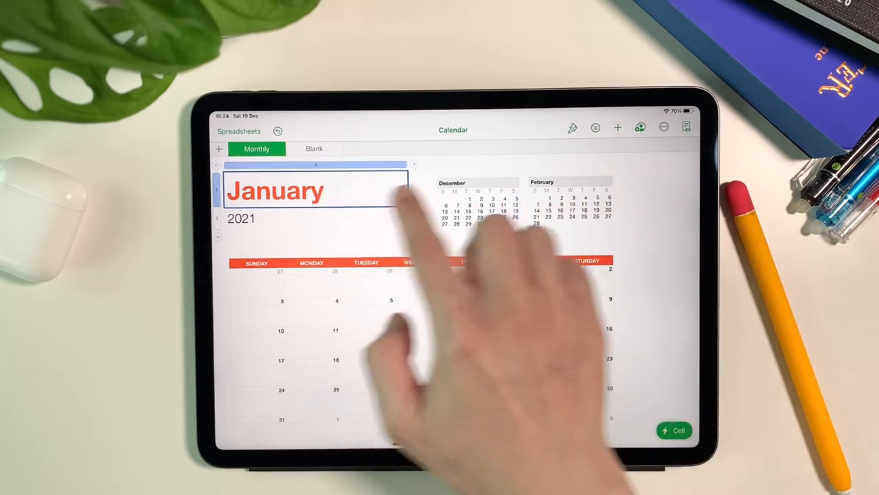
Step: Recolor the January 2021 title and weekday header row from red to teal
{"action": "left_click", "coordinate": [571, 126]}
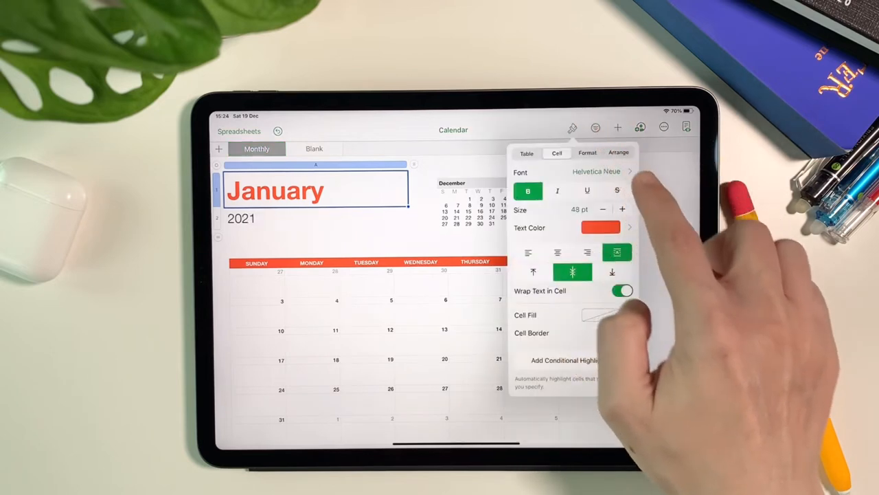
{"action": "left_click", "coordinate": [601, 228]}
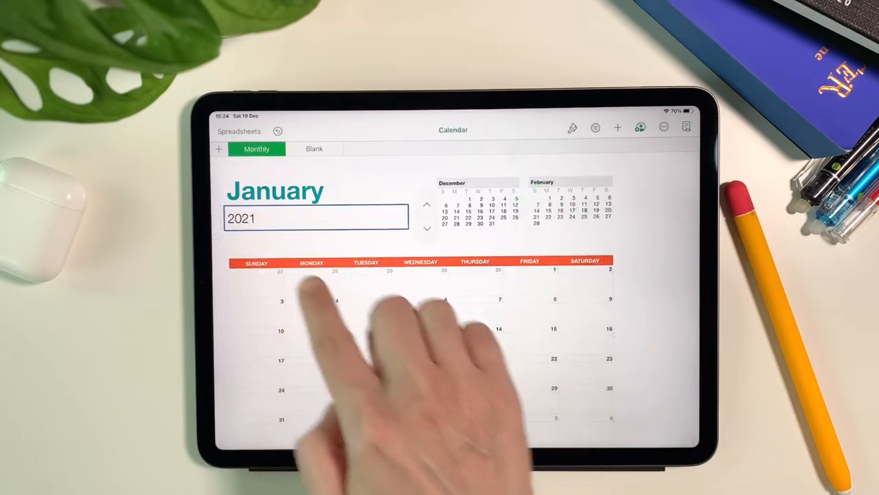
{"action": "left_click", "coordinate": [572, 127]}
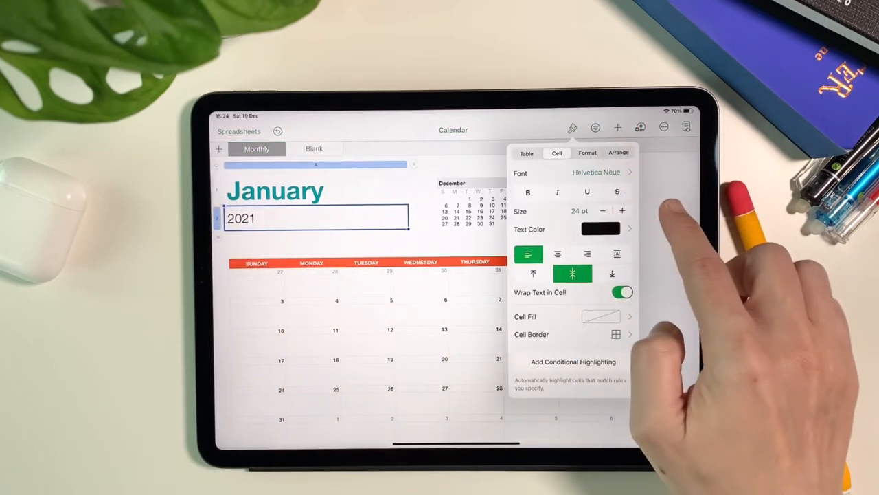
{"action": "left_click", "coordinate": [623, 209]}
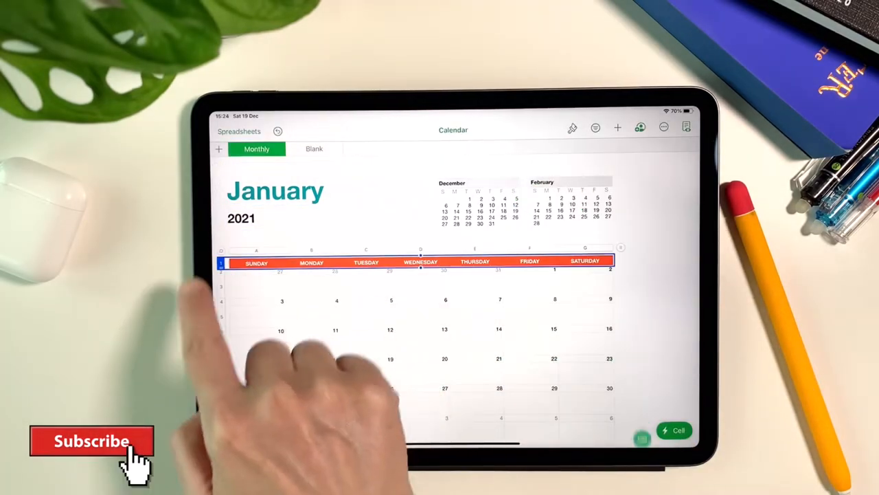
{"action": "left_click", "coordinate": [572, 130]}
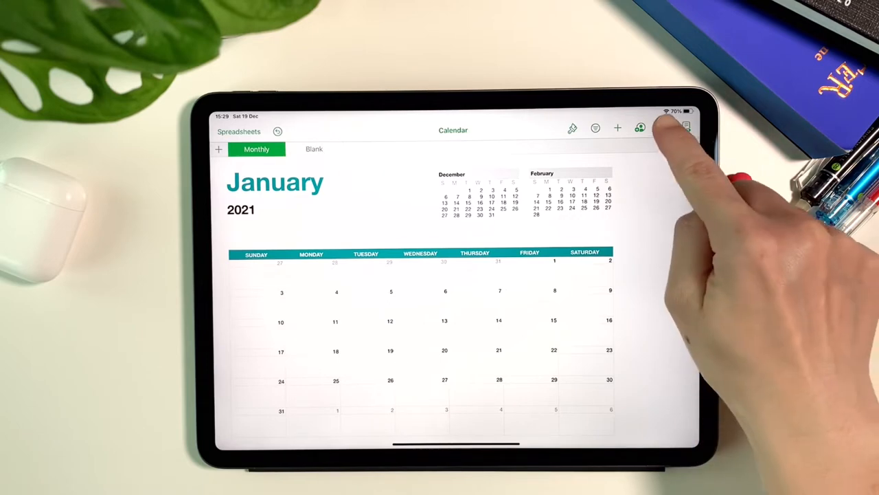
Step: Export the current January sheet only as a PDF and send it to GoodNotes
{"action": "left_click", "coordinate": [663, 128]}
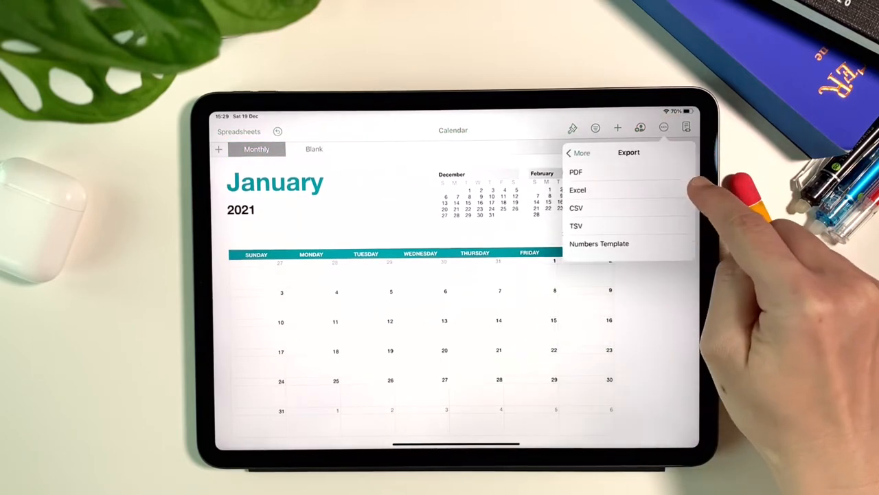
{"action": "left_click", "coordinate": [576, 173]}
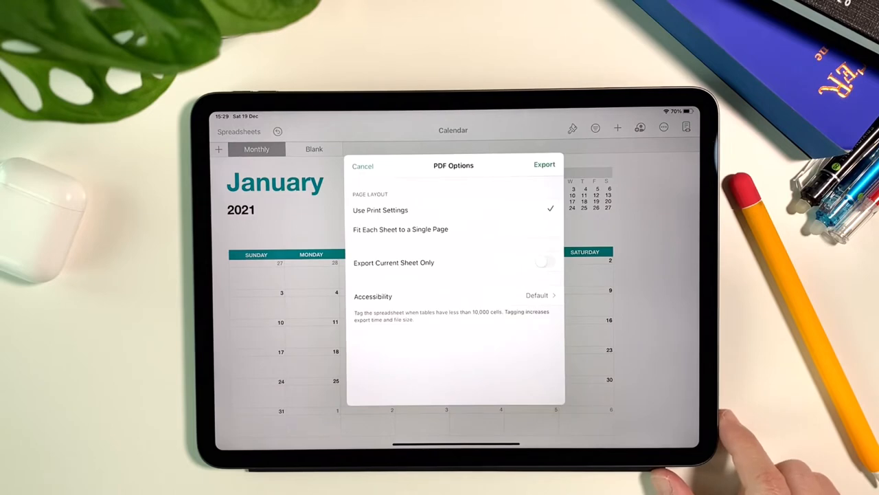
{"action": "left_click", "coordinate": [544, 261]}
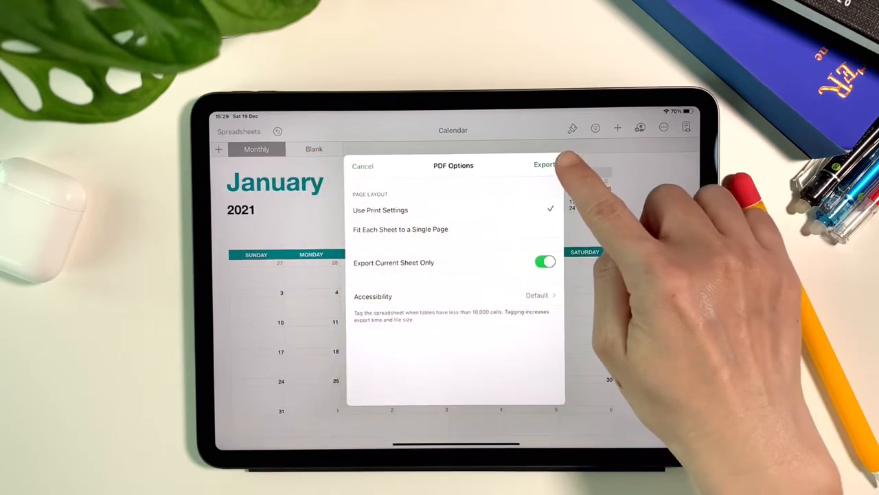
{"action": "left_click", "coordinate": [544, 164]}
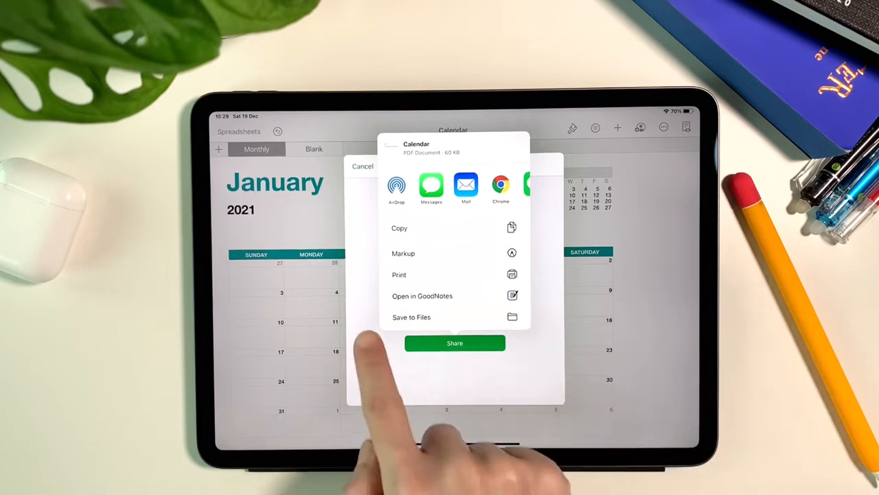
{"action": "left_click", "coordinate": [422, 296]}
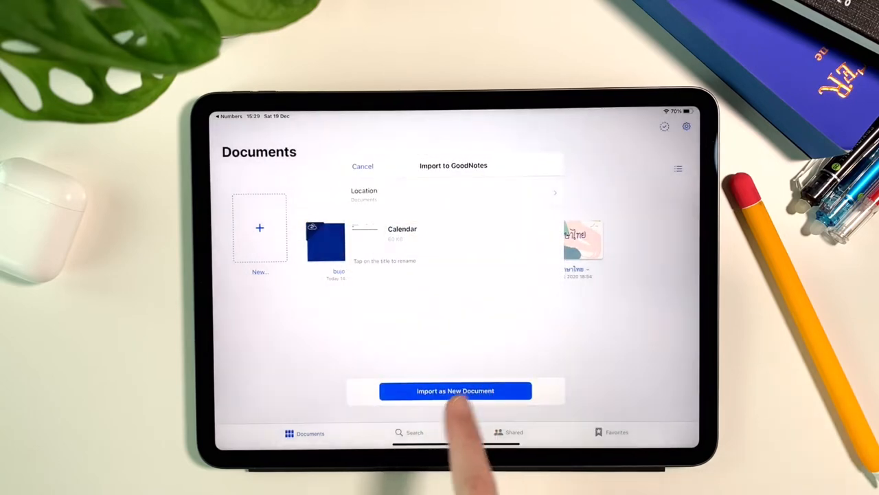
Step: Import the January calendar as a new GoodNotes document, then return to Numbers
{"action": "left_click", "coordinate": [455, 391]}
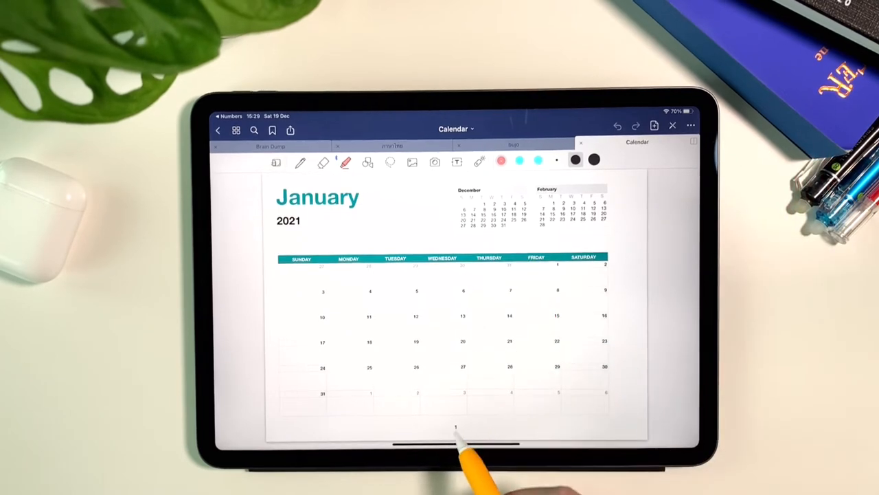
{"action": "left_click", "coordinate": [456, 426]}
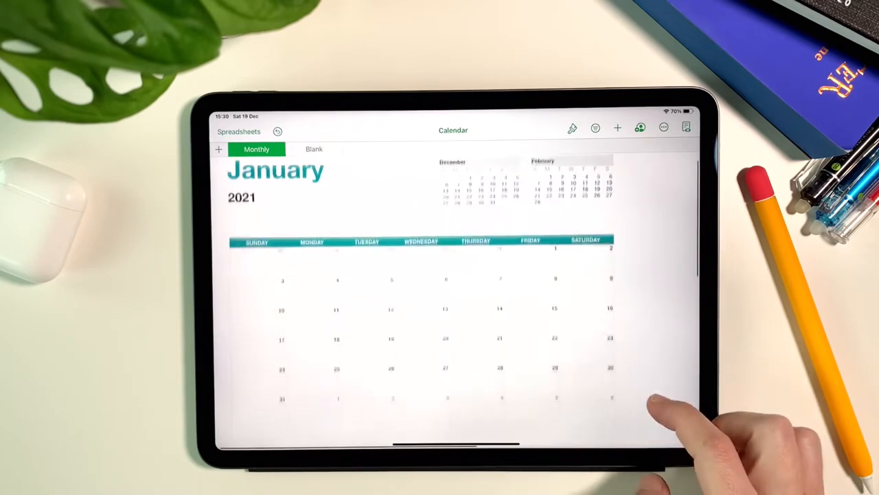
Step: Check the January calendar in Numbers' print preview and layout options
{"action": "left_click", "coordinate": [664, 127]}
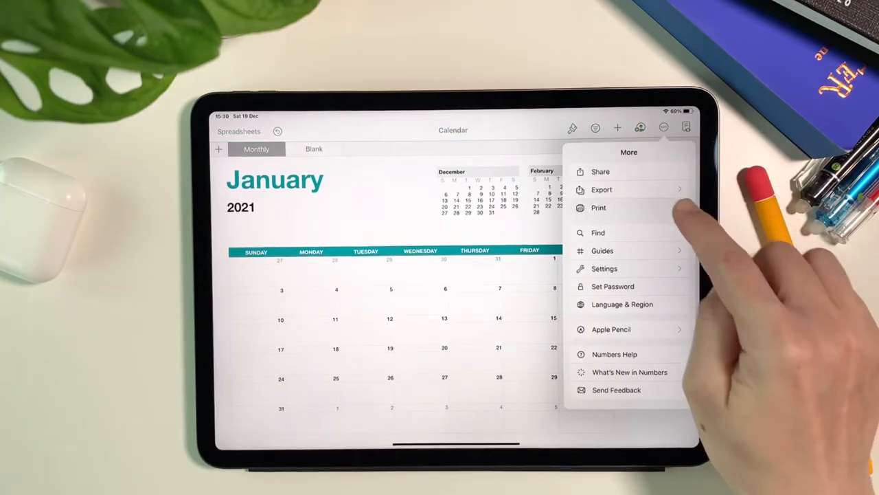
{"action": "left_click", "coordinate": [599, 207]}
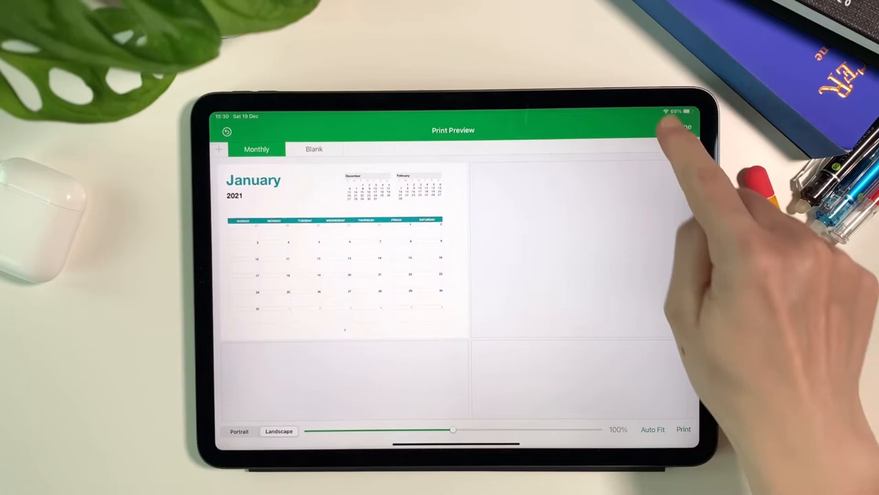
{"action": "left_click", "coordinate": [661, 126]}
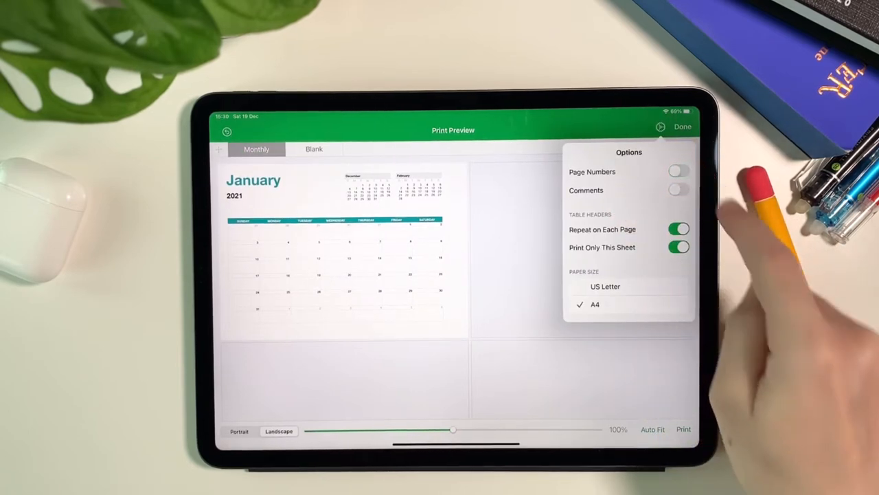
{"action": "left_click", "coordinate": [659, 126]}
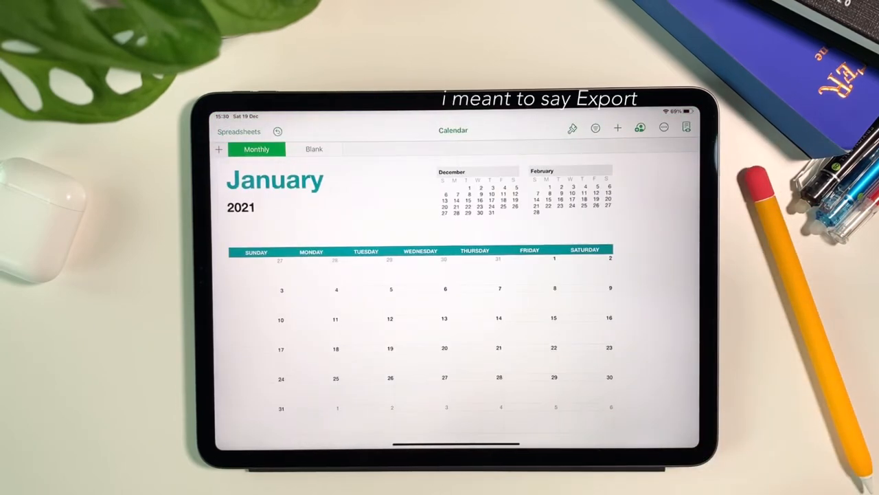
Step: Export the January calendar as a PDF again and send it to GoodNotes
{"action": "left_click", "coordinate": [664, 128]}
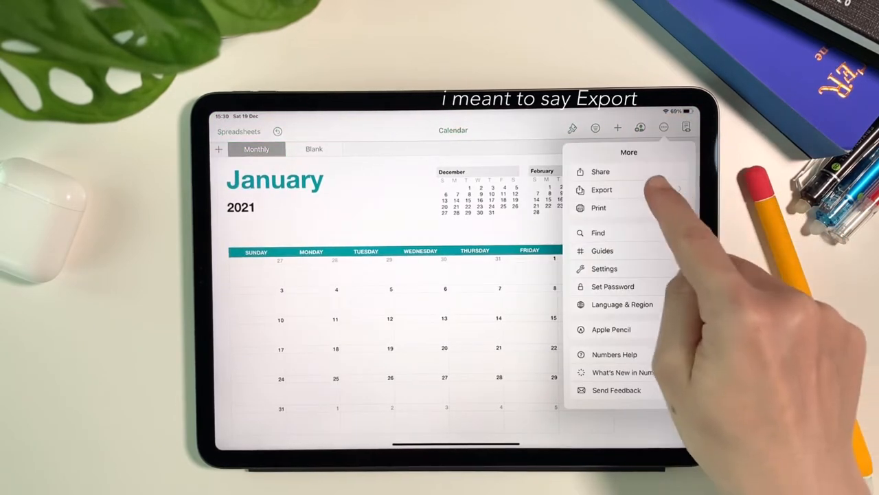
{"action": "left_click", "coordinate": [602, 190]}
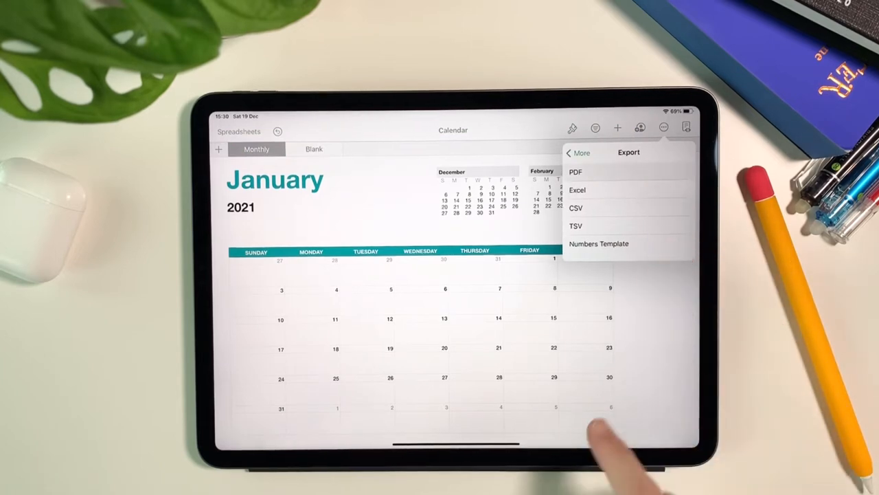
{"action": "left_click", "coordinate": [576, 172]}
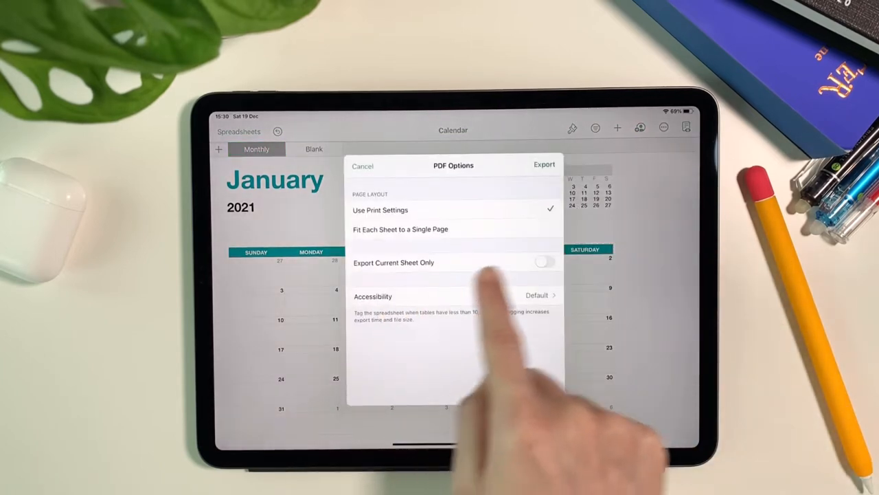
{"action": "left_click", "coordinate": [544, 261]}
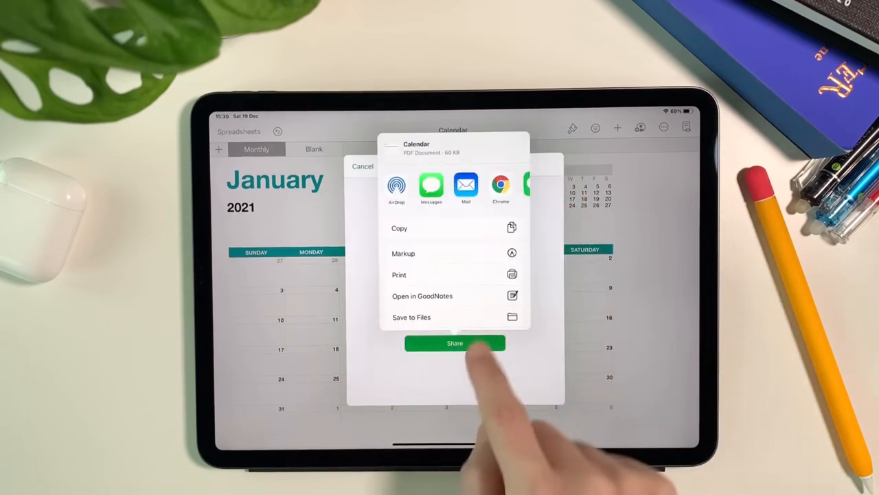
{"action": "left_click", "coordinate": [422, 295]}
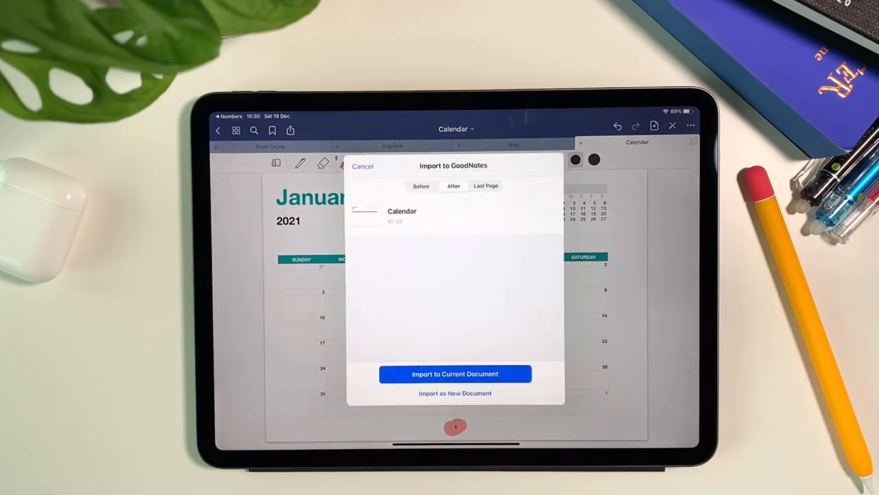
Step: Import the January page into the Calendar notebook, check the thumbnails, and return to Numbers
{"action": "left_click", "coordinate": [454, 374]}
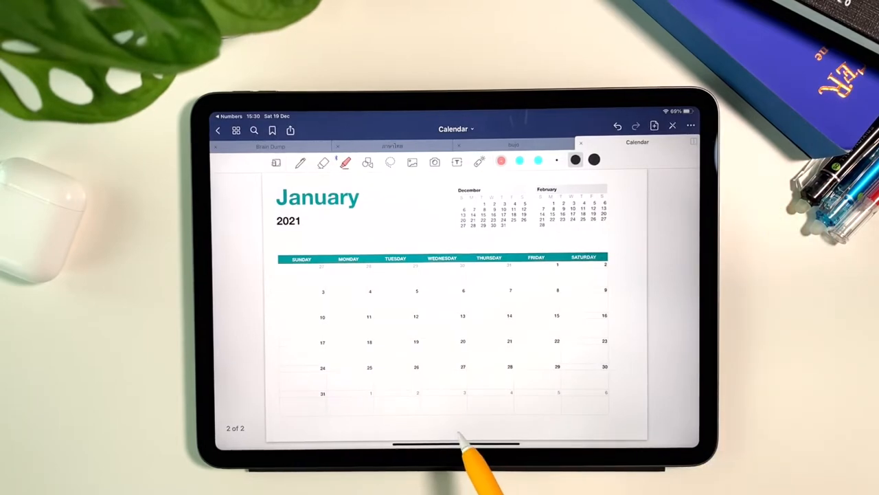
{"action": "left_click", "coordinate": [456, 428]}
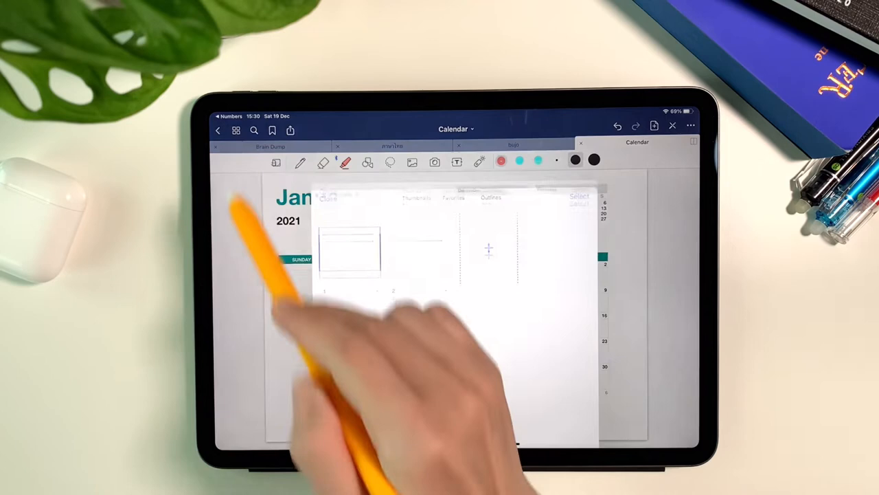
{"action": "left_click", "coordinate": [349, 251]}
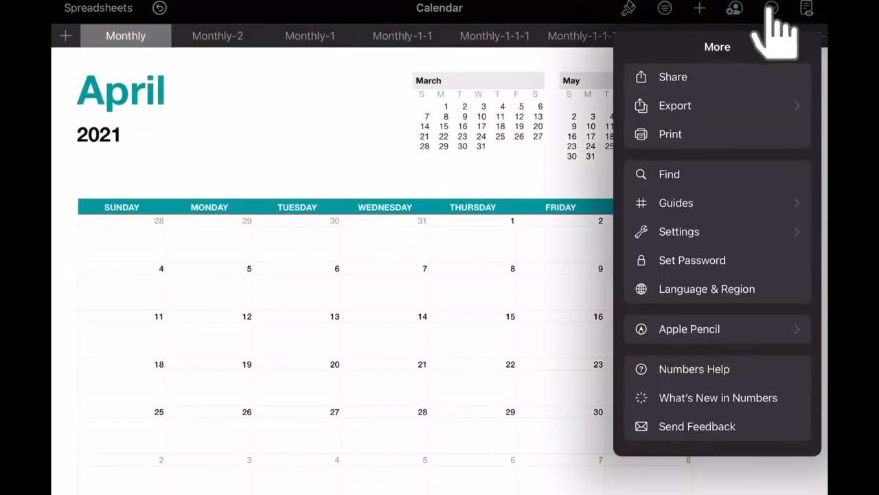
Step: Export all monthly calendar sheets as one PDF and send it to GoodNotes
{"action": "left_click", "coordinate": [676, 104]}
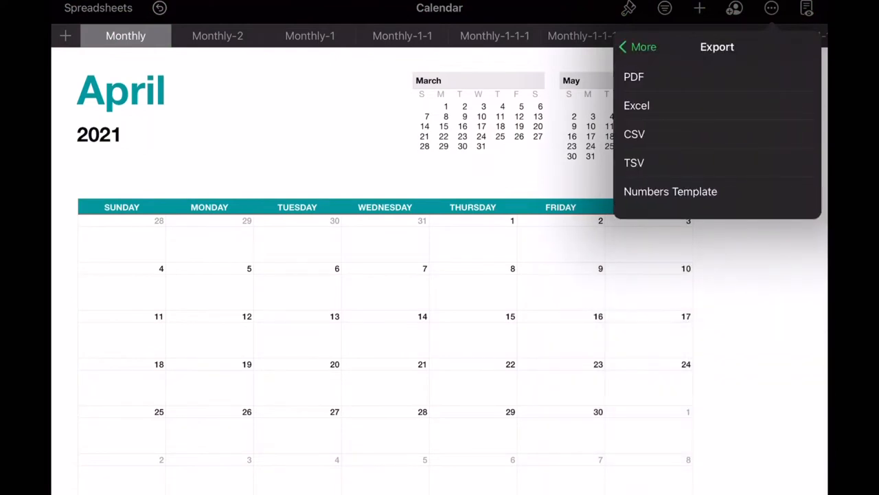
{"action": "left_click", "coordinate": [633, 77]}
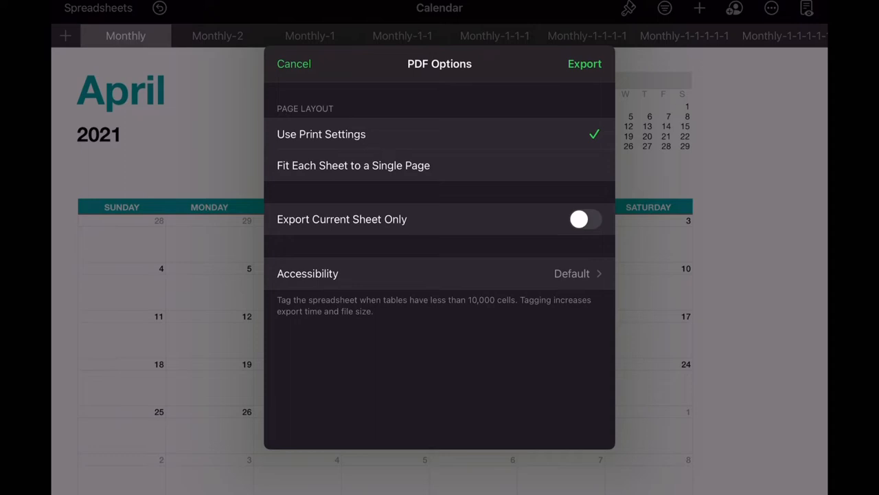
{"action": "left_click", "coordinate": [586, 219]}
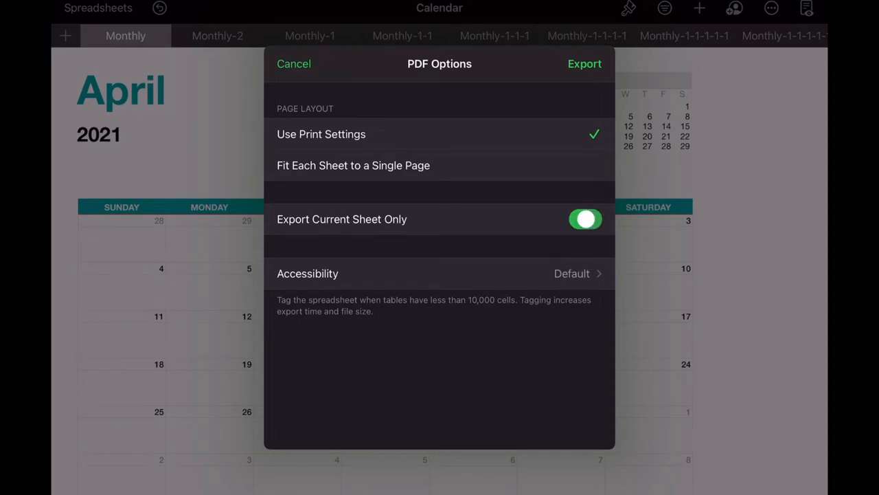
{"action": "left_click", "coordinate": [585, 220]}
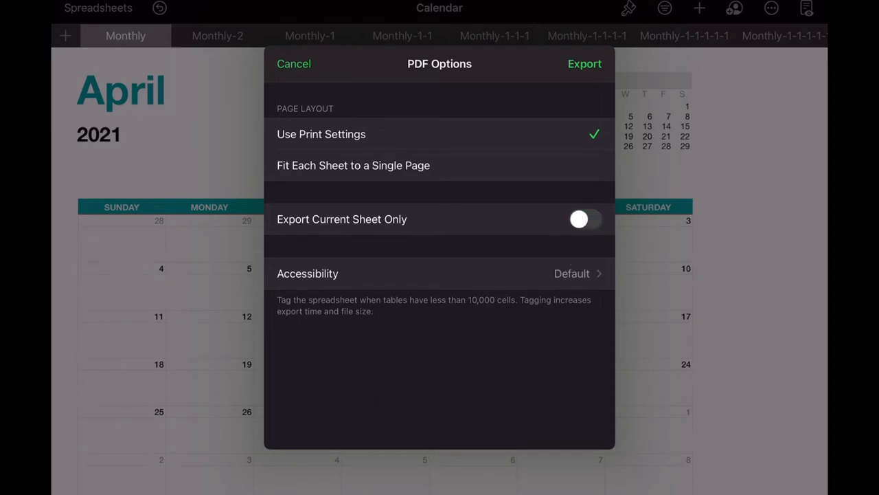
{"action": "left_click", "coordinate": [585, 64]}
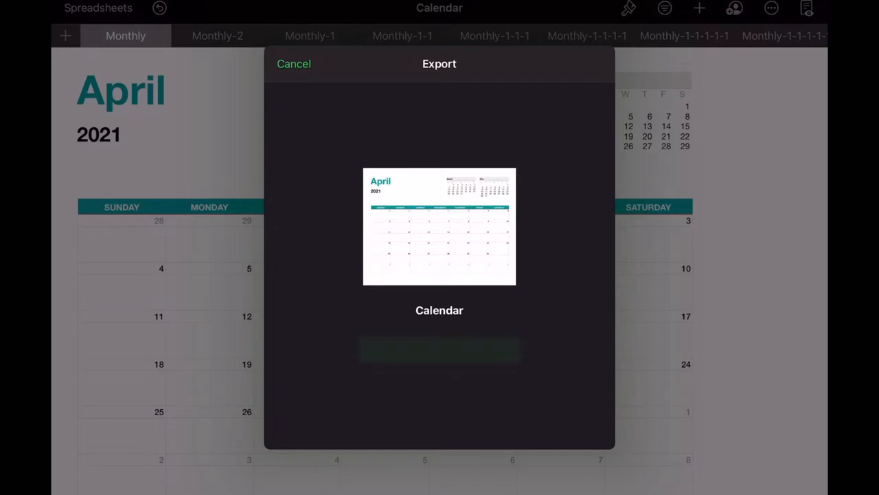
{"action": "left_click", "coordinate": [440, 350]}
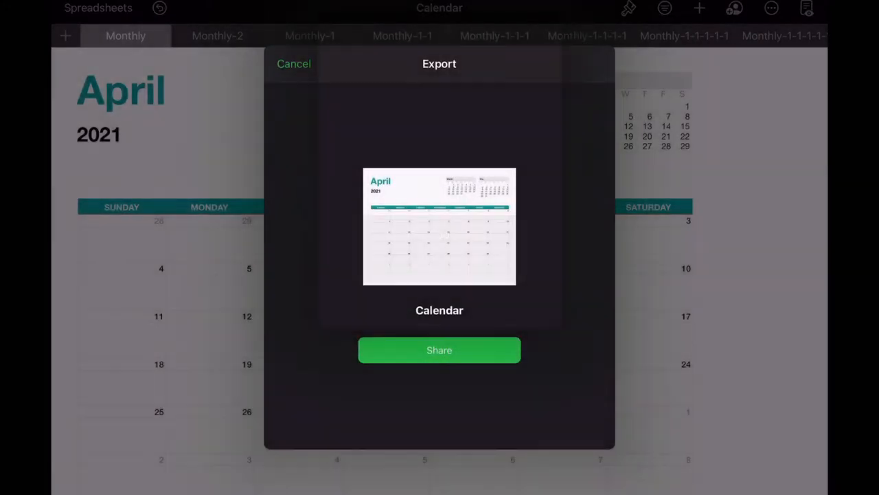
{"action": "left_click", "coordinate": [440, 351]}
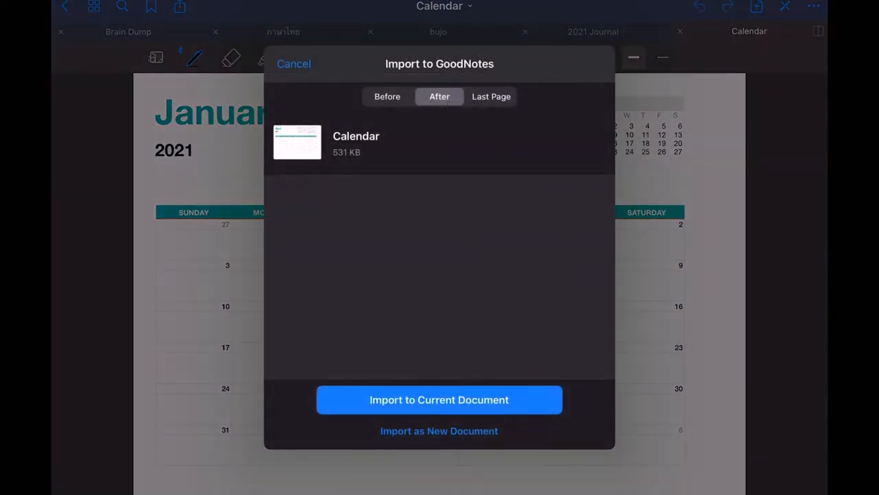
Step: Import all monthly calendars into the Calendar notebook and locate the blank Month template page
{"action": "left_click", "coordinate": [440, 398]}
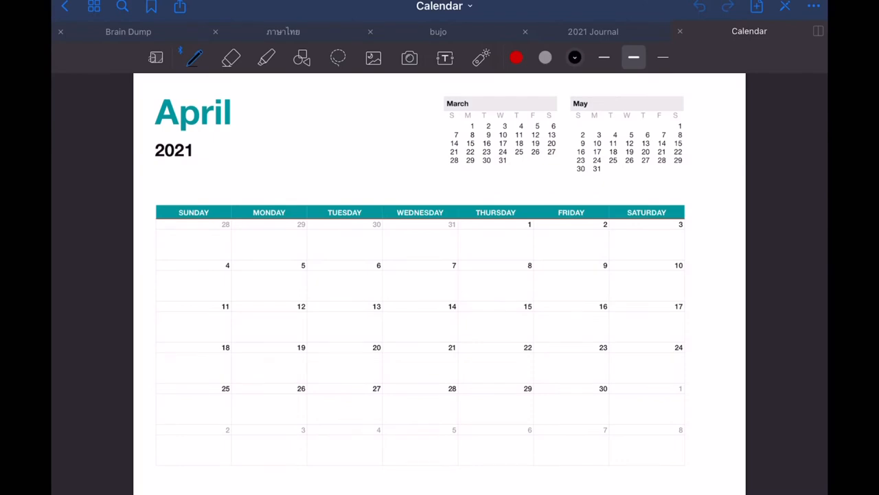
{"action": "left_click", "coordinate": [157, 58]}
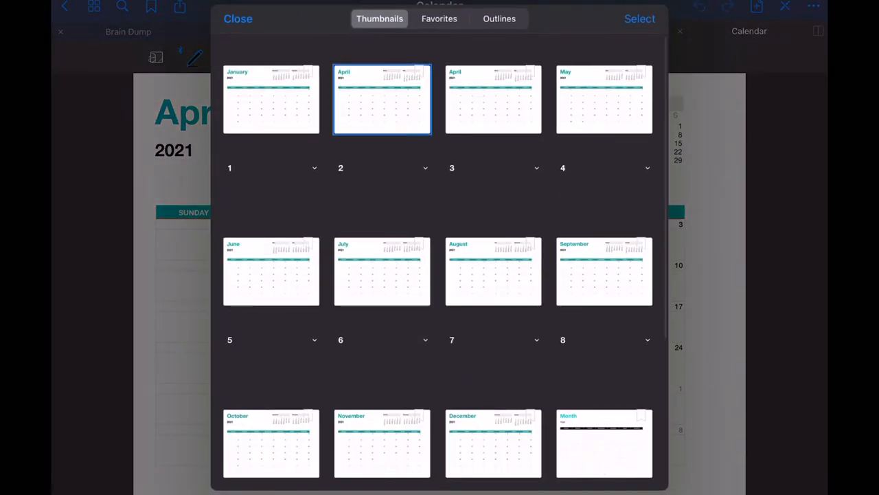
{"action": "scroll", "scroll_direction": "down", "scroll_amount": 3}
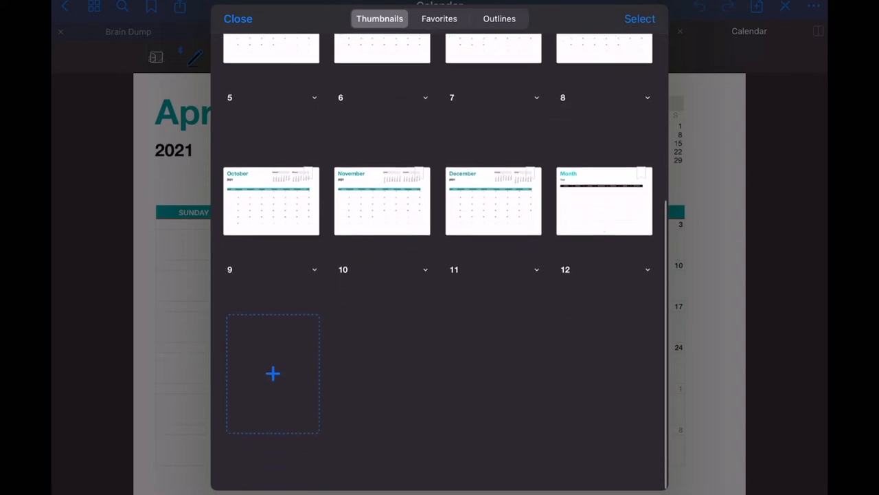
{"action": "scroll", "scroll_direction": "down", "scroll_amount": 3}
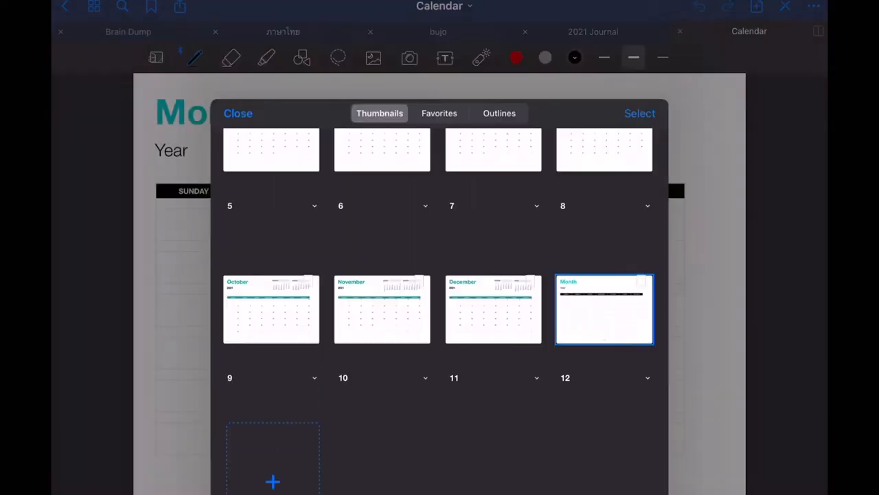
{"action": "left_click", "coordinate": [238, 113]}
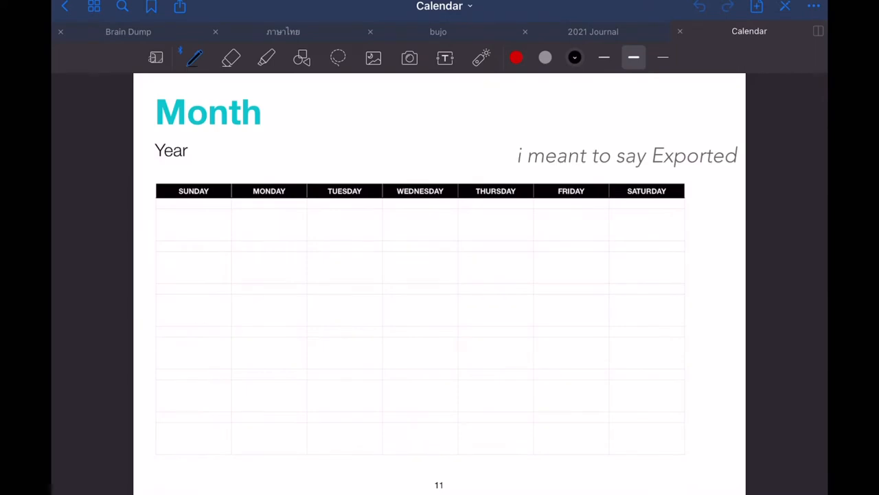
{"action": "mouse_move", "coordinate": [99, 35]}
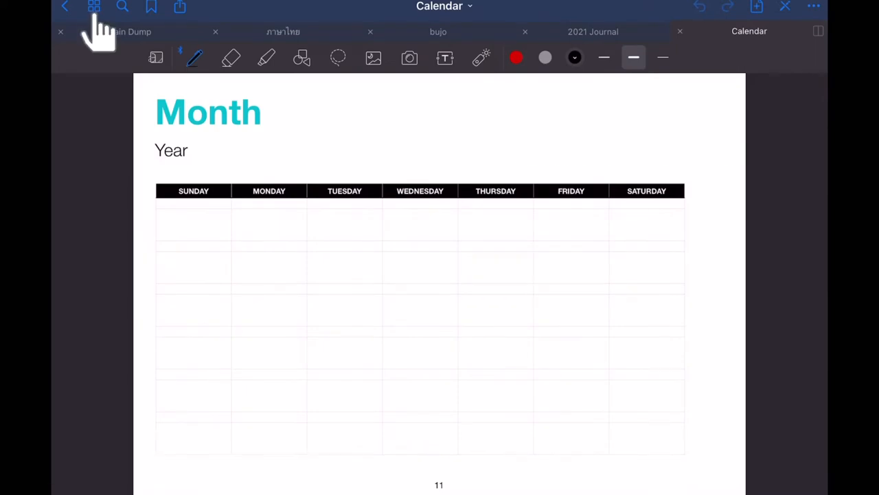
Step: Delete the blank Month template page from the notebook thumbnails
{"action": "left_click", "coordinate": [93, 6]}
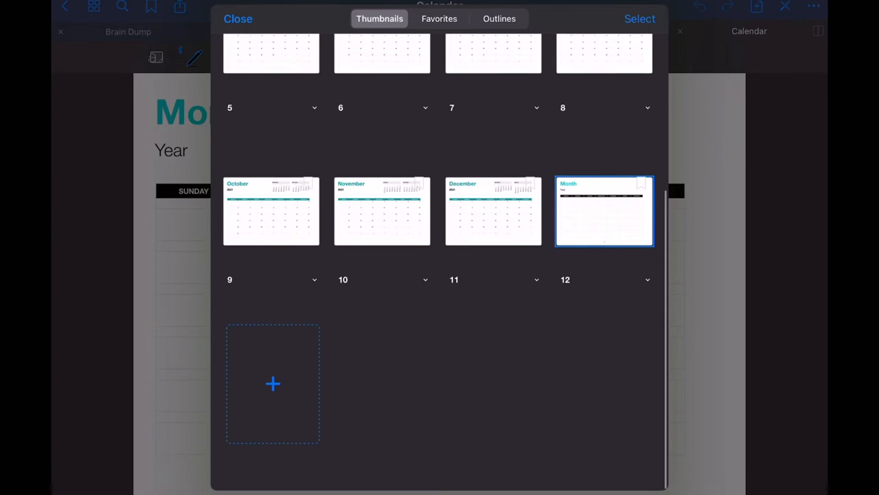
{"action": "right_click", "coordinate": [604, 212]}
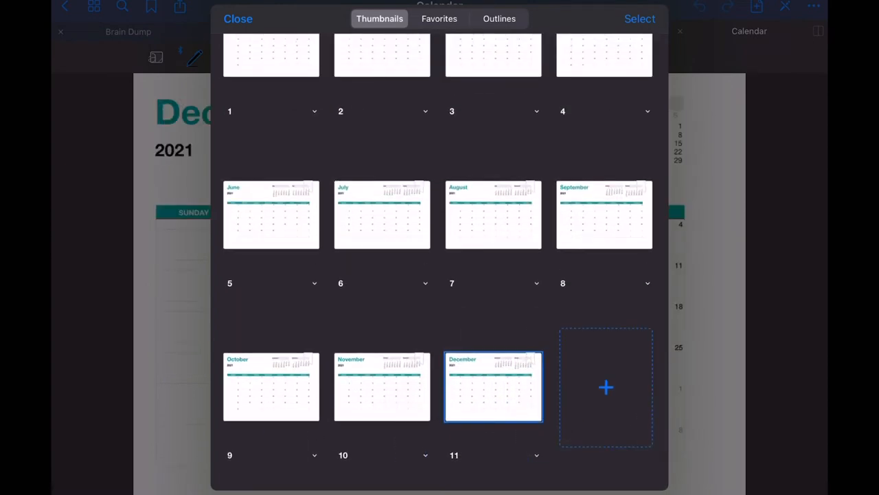
{"action": "left_click", "coordinate": [237, 19]}
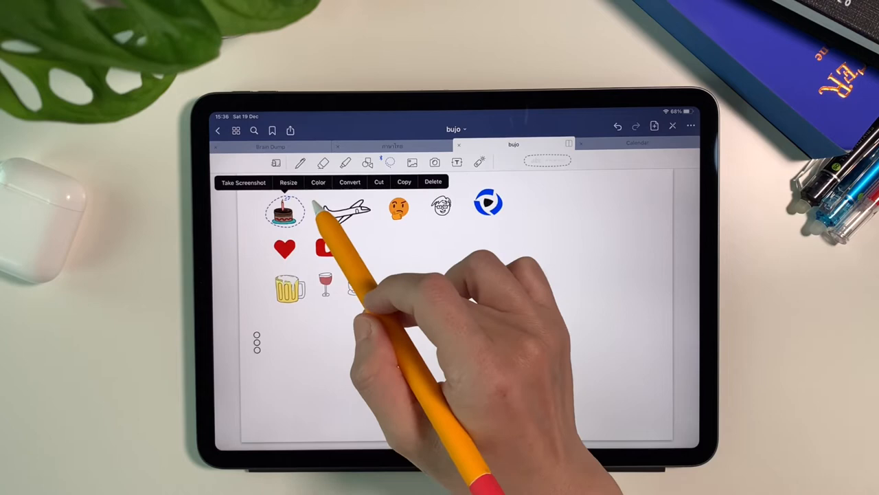
Step: Paste the copied birthday cake sticker onto the calendar and handwrite the Songkran event note
{"action": "left_click", "coordinate": [637, 141]}
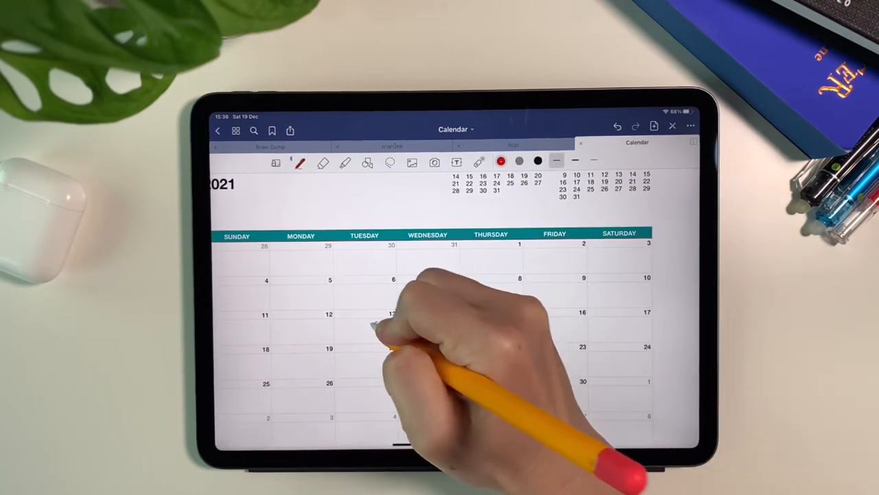
{"action": "type", "text": "Songkran"}
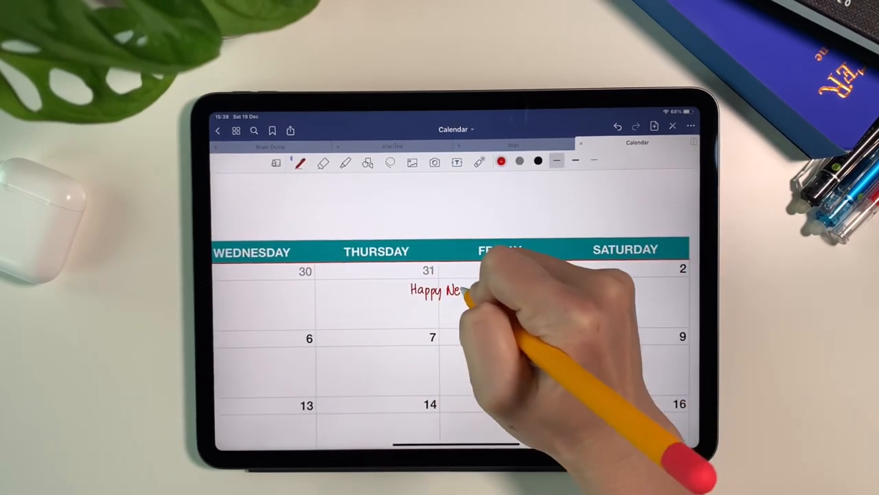
{"action": "left_click", "coordinate": [456, 162]}
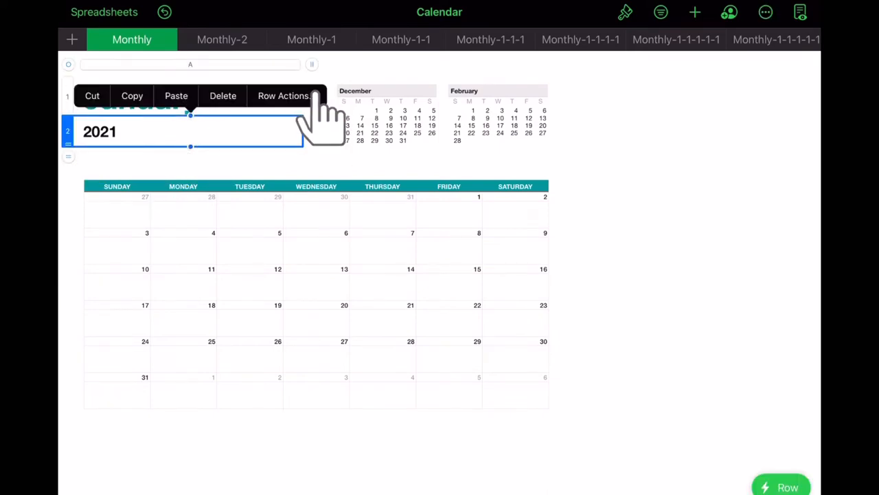
Step: Check the year row actions and read the support answer on starting the calendar week on Monday
{"action": "left_click", "coordinate": [284, 96]}
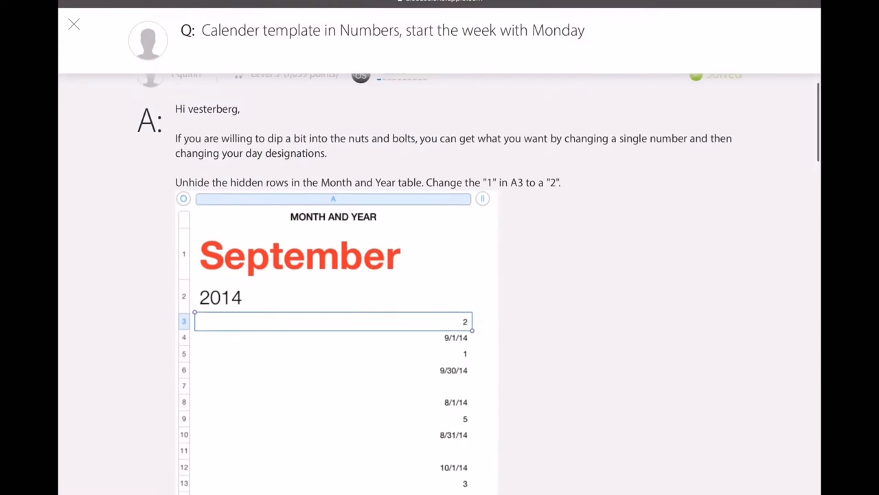
{"action": "scroll", "scroll_direction": "down", "scroll_amount": 3}
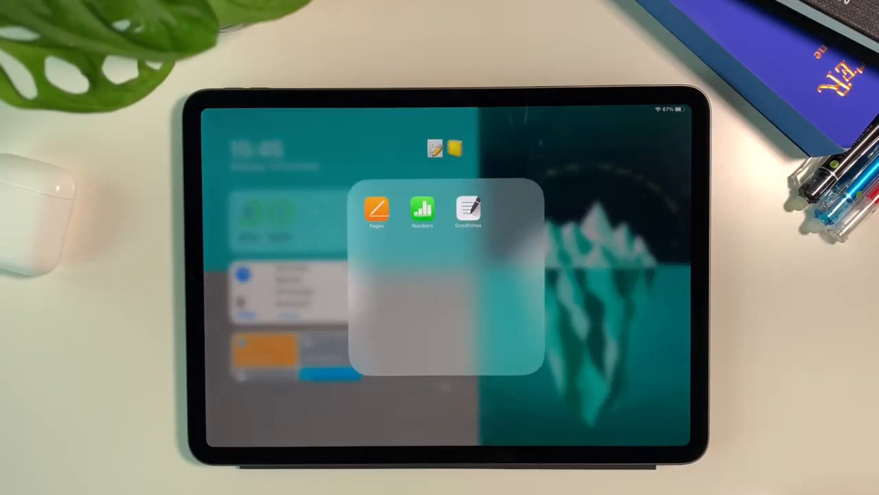
Step: Start a new blank landscape document in Pages
{"action": "left_click", "coordinate": [377, 211]}
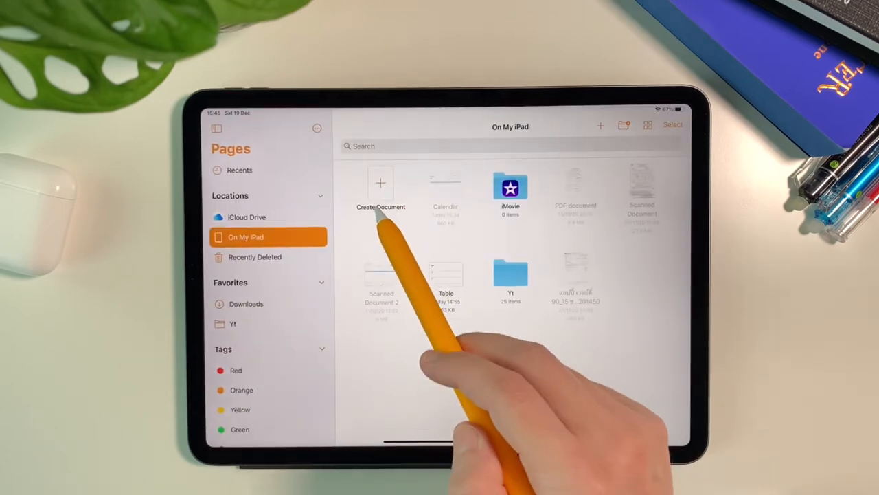
{"action": "left_click", "coordinate": [381, 189]}
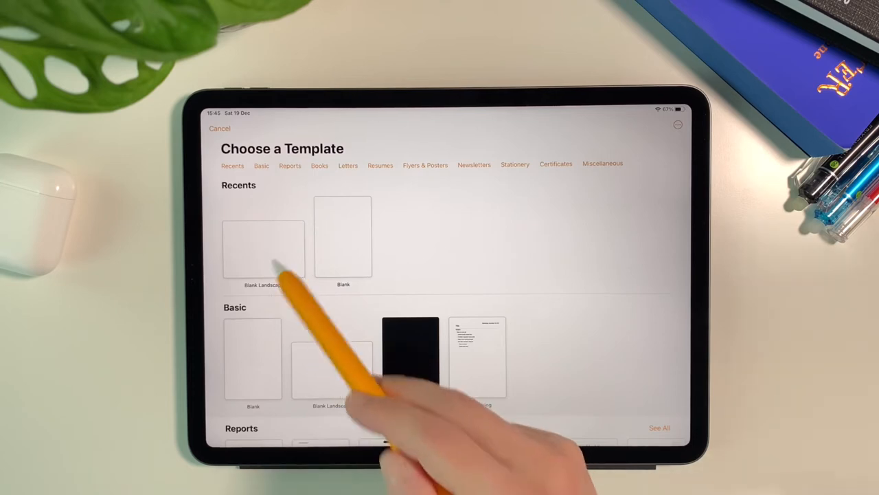
{"action": "left_click", "coordinate": [264, 247]}
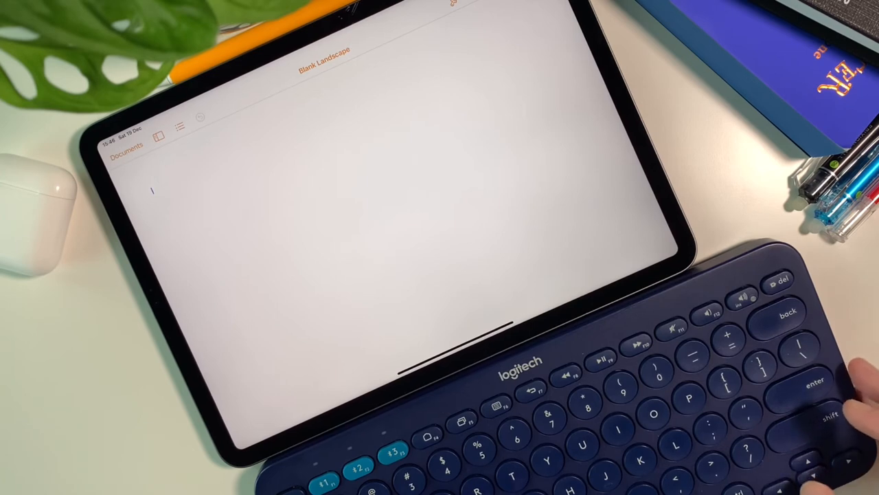
Step: List Goal # 1 and Goal # 2 with Steps lines, then make 'Monthly Goals' a heading style
{"action": "type", "text": "Goal # 1"}
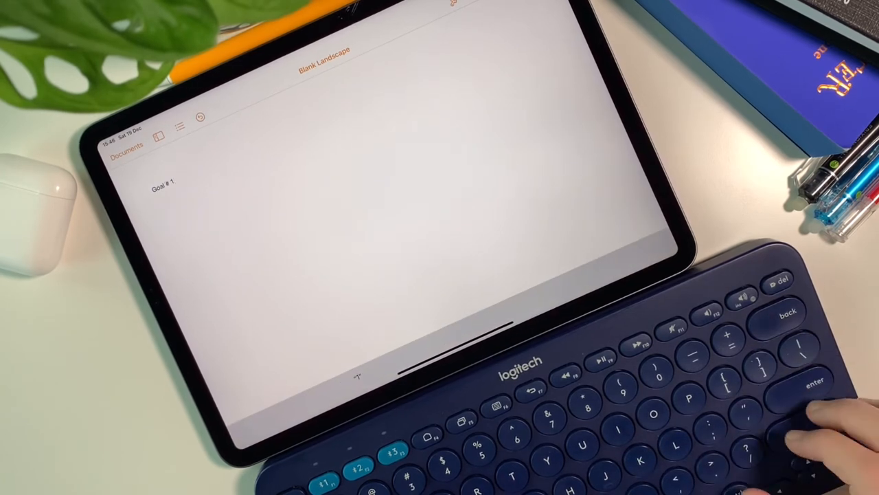
{"action": "type", "text": "Steps:"}
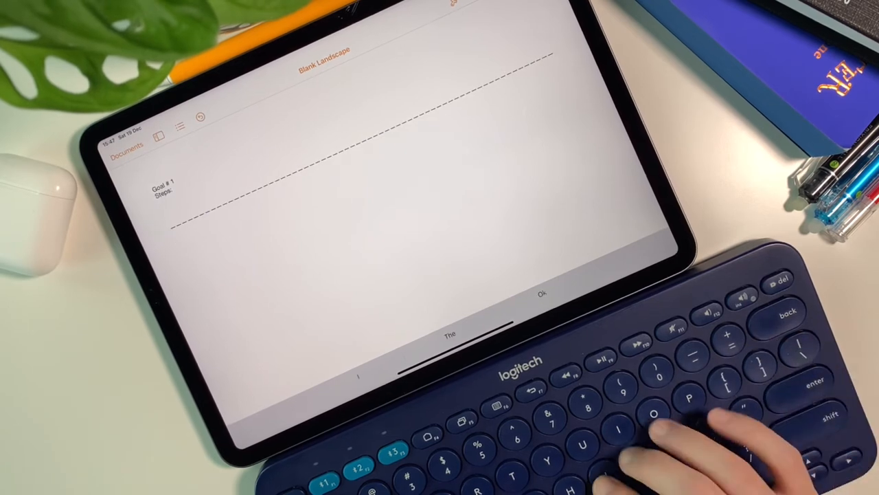
{"action": "type", "text": "Goal # 2"}
{"action": "type", "text": "Gad"}
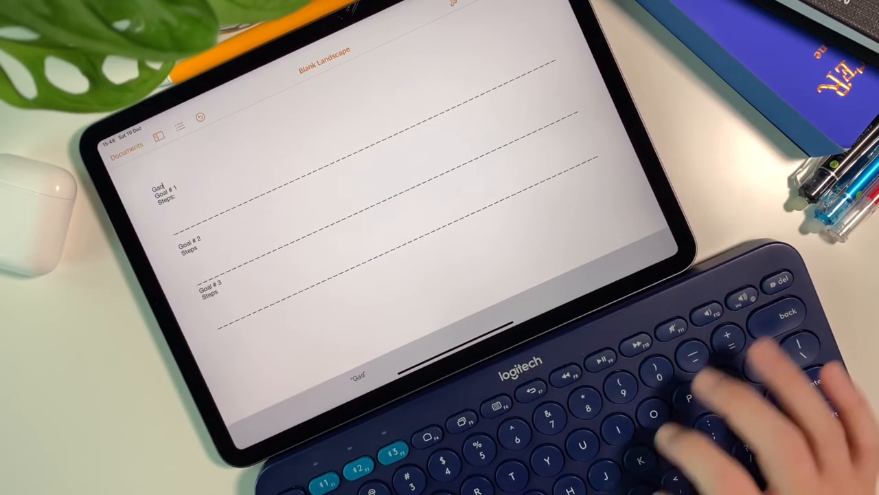
{"action": "type", "text": "Monthly Goals"}
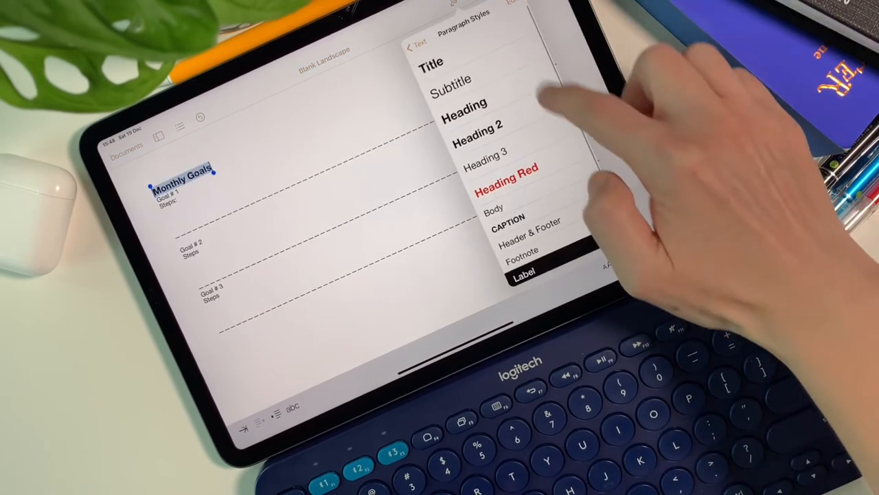
{"action": "left_click", "coordinate": [451, 78]}
{"action": "type", "text": "Week"}
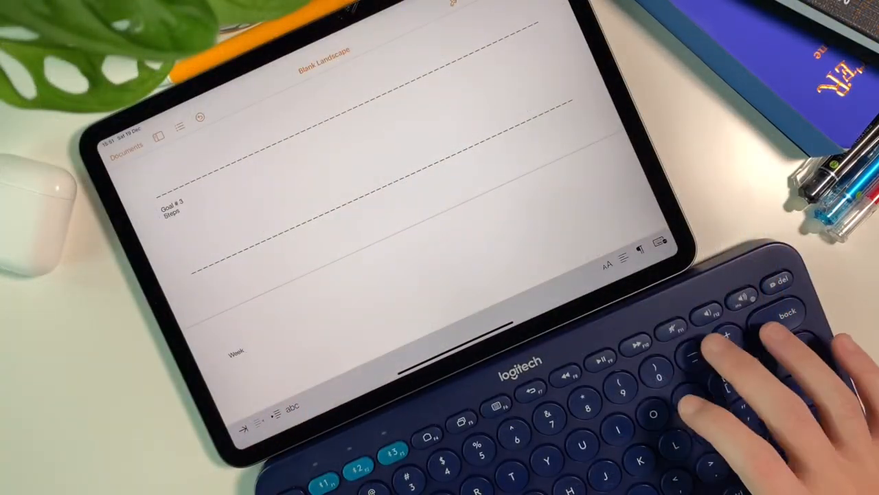
Step: Add the Week line with a Mon–Sun table and an 'Other To-Dos:' section below it
{"action": "type", "text": "The"}
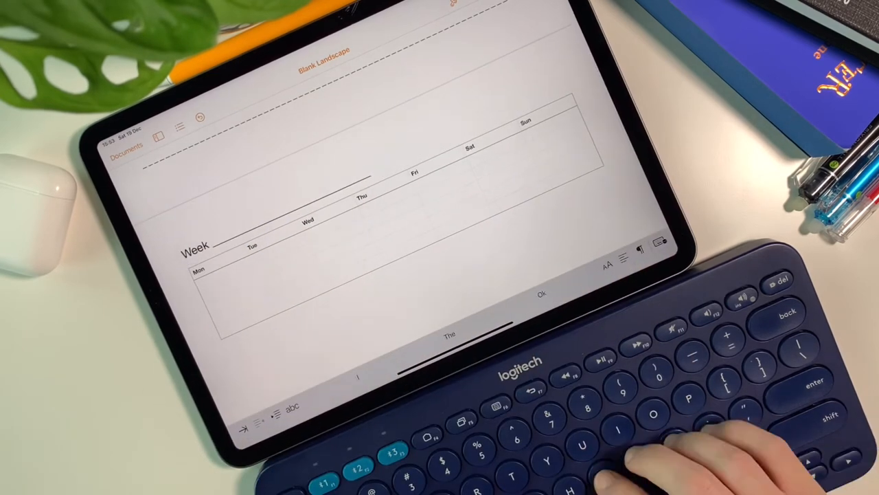
{"action": "type", "text": "Other To-Dos:"}
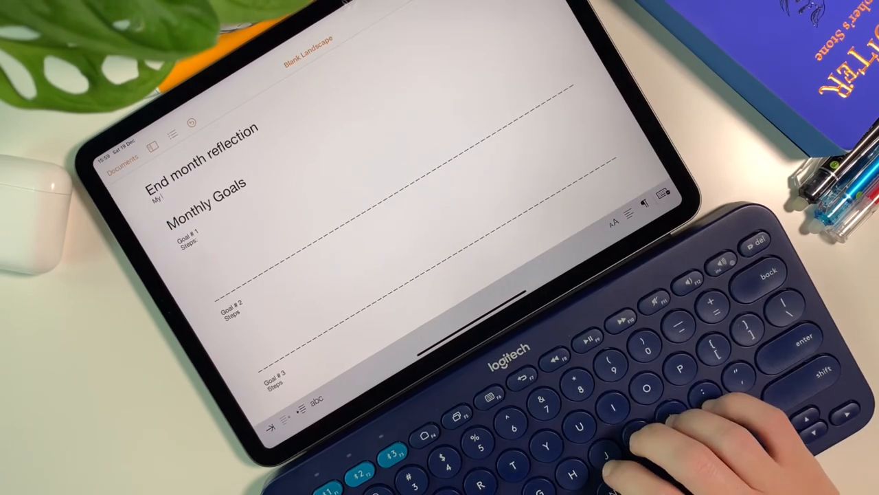
Step: Write the reflection prompts 'My wins / brag your accomplishments' and 'My biggest challenges / list your possible improvements'
{"action": "type", "text": "My wins / brag your accomplishments!"}
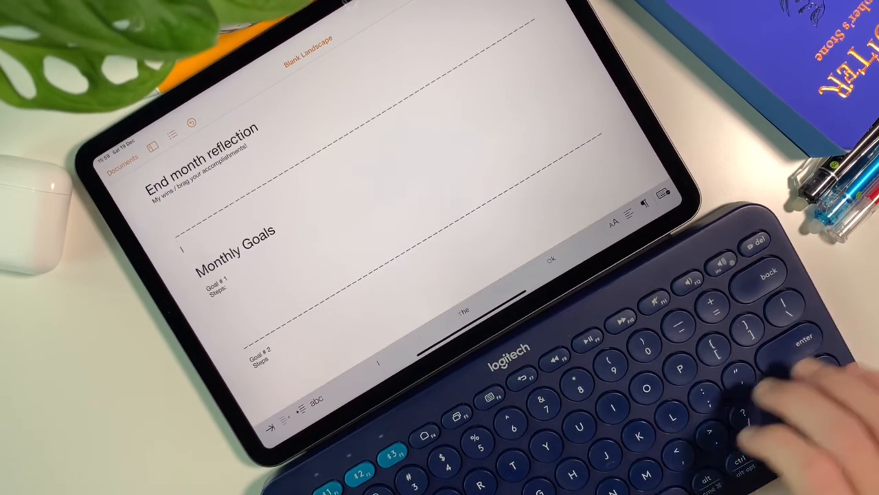
{"action": "type", "text": "My biggest challenges /"}
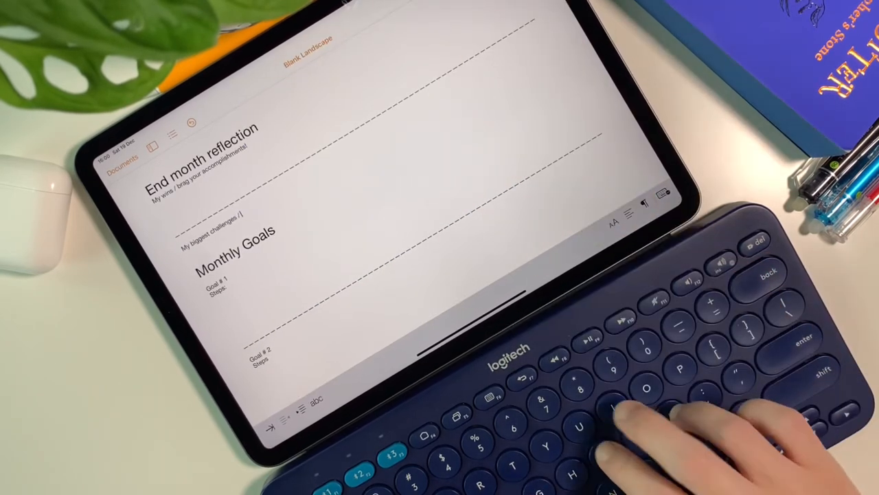
{"action": "type", "text": "list your possible improvements & a"}
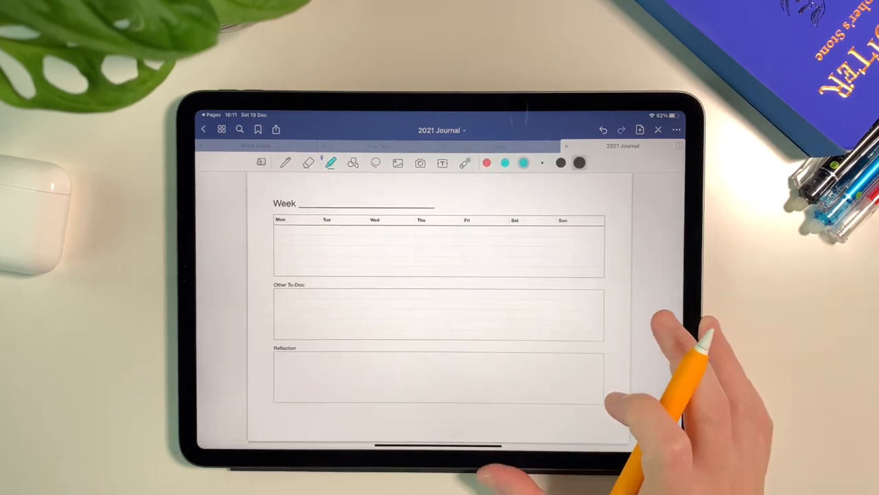
Step: From the page overview, add the goals page to the journal outline as 'end goal template'
{"action": "left_click", "coordinate": [223, 129]}
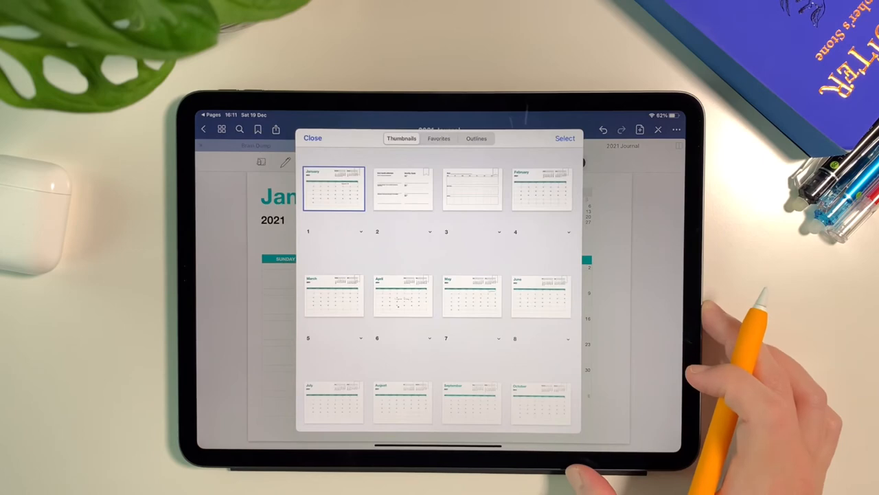
{"action": "scroll", "scroll_direction": "down", "scroll_amount": 3}
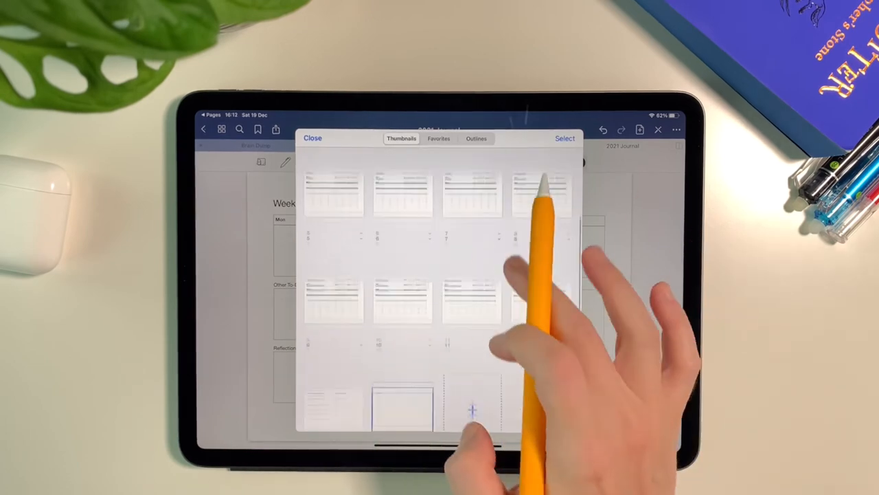
{"action": "scroll", "scroll_direction": "down", "scroll_amount": 3}
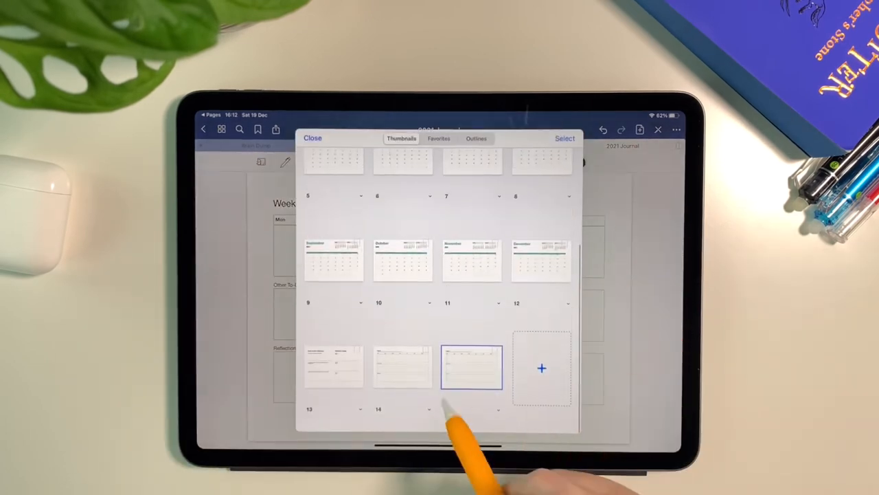
{"action": "left_click", "coordinate": [542, 369]}
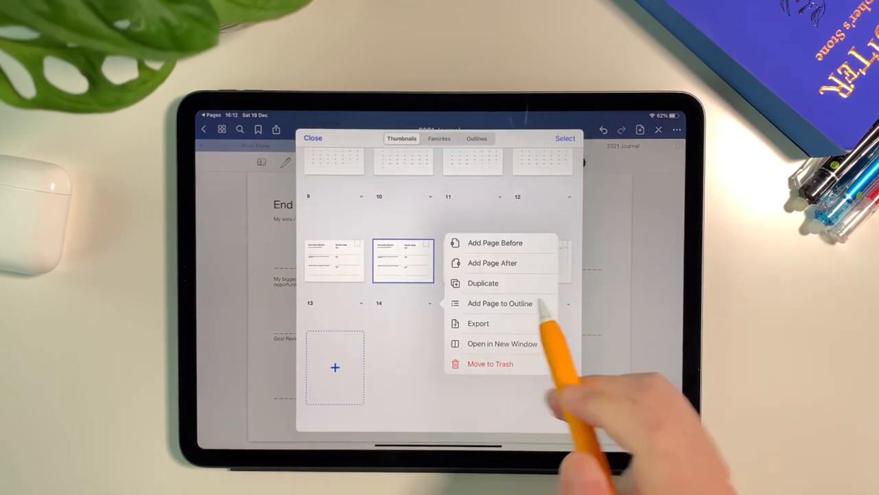
{"action": "left_click", "coordinate": [500, 304]}
{"action": "type", "text": "end goal template"}
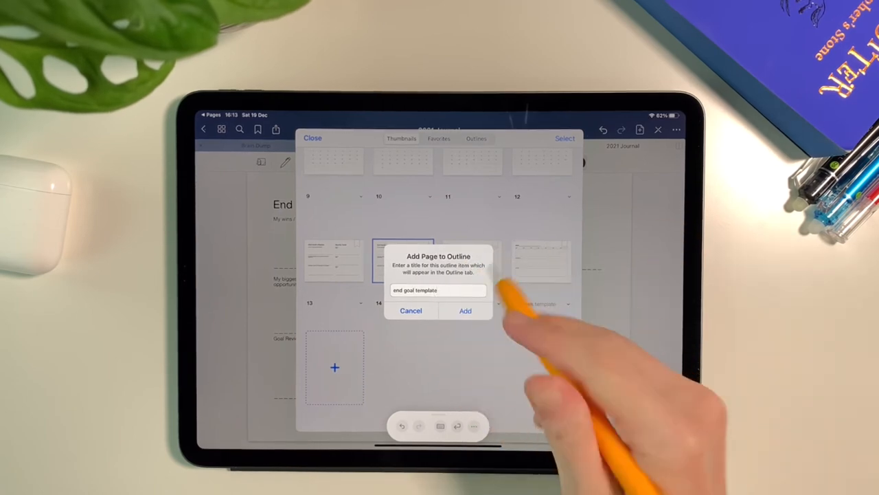
{"action": "left_click", "coordinate": [464, 310]}
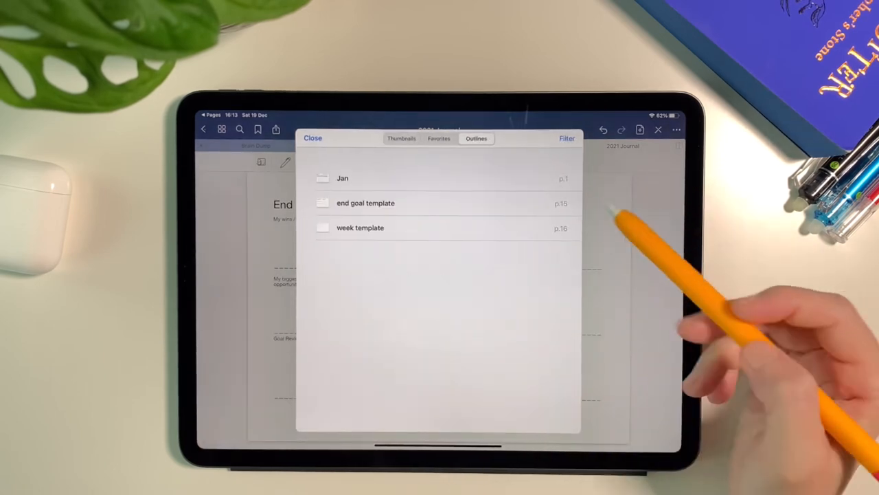
Step: Return to the journal and bring up the page overview again for the next outline entry
{"action": "left_click", "coordinate": [313, 138]}
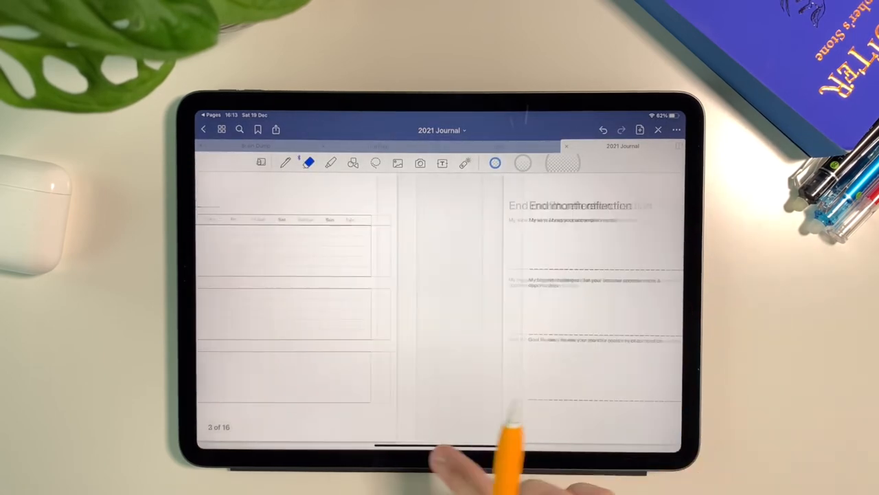
{"action": "left_click", "coordinate": [640, 129]}
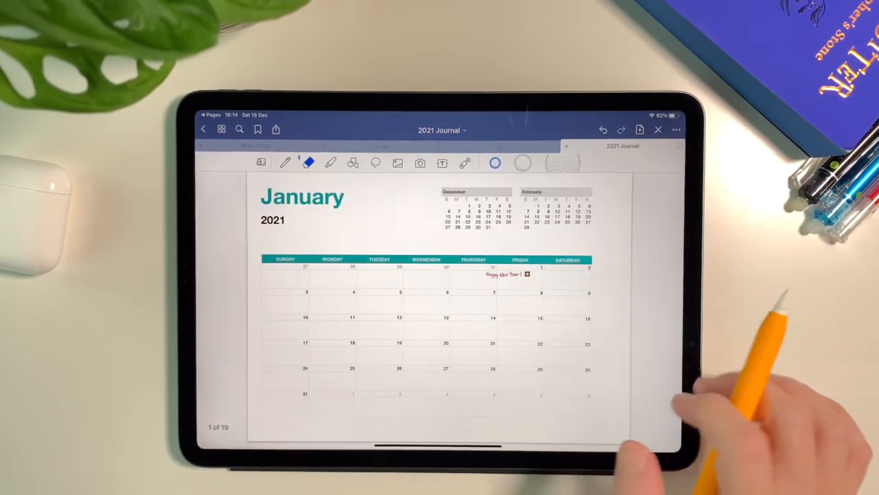
{"action": "mouse_move", "coordinate": [584, 357]}
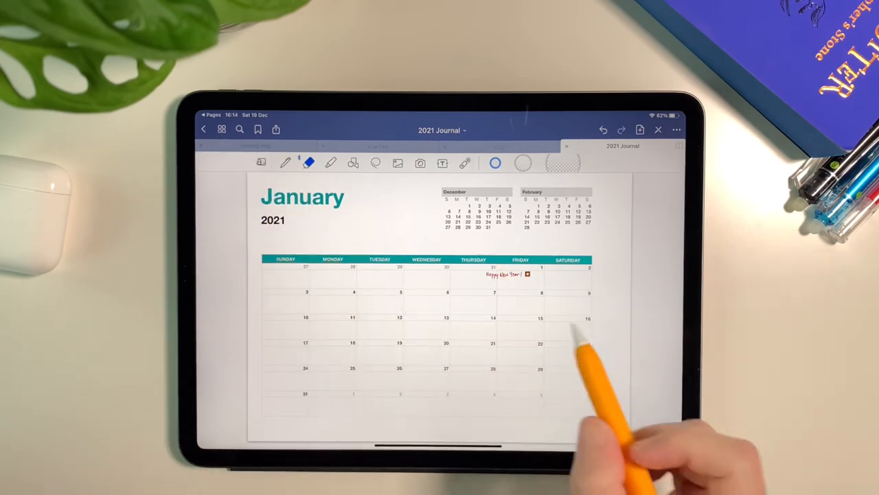
{"action": "left_click", "coordinate": [221, 129]}
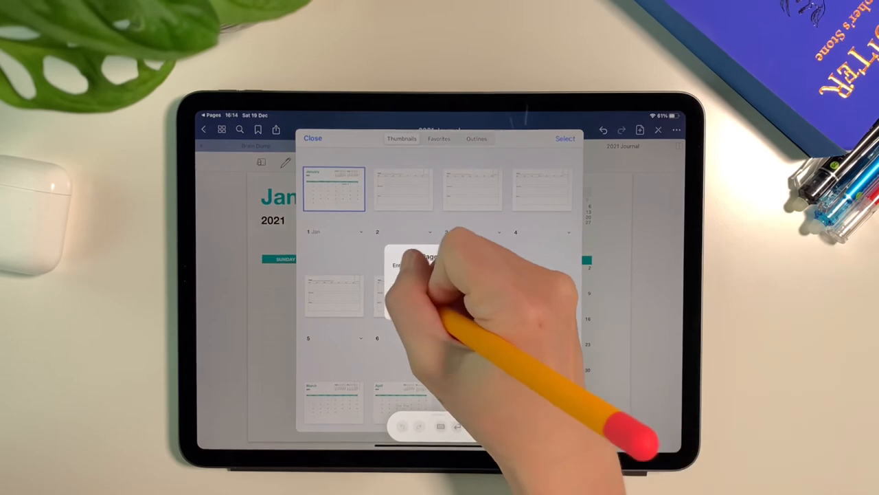
Step: Add the February page to the outline as 'Feb' and hand-date a week page 28 Dec 2020 – 3 Jan 2021
{"action": "type", "text": "Feb"}
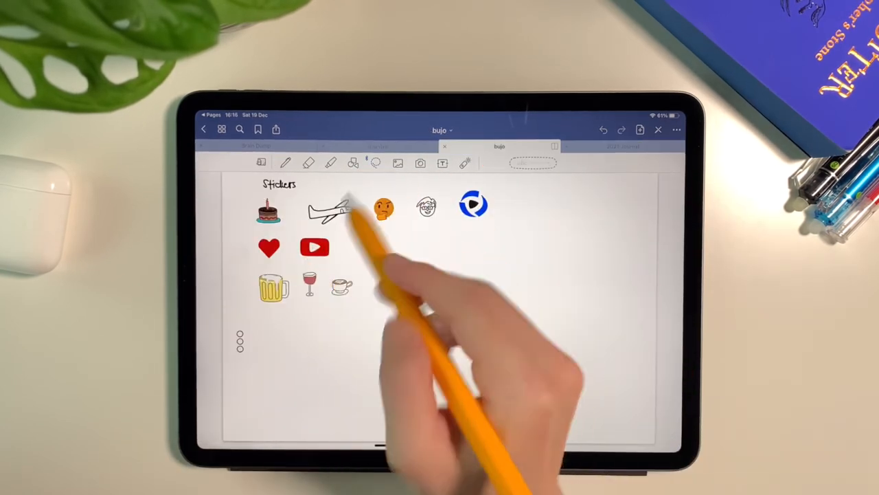
{"action": "left_click", "coordinate": [621, 146]}
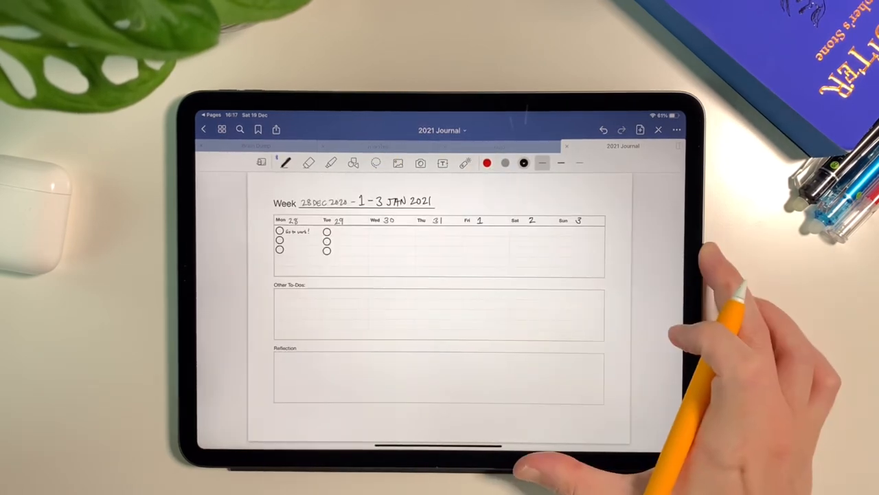
{"action": "left_click", "coordinate": [640, 130]}
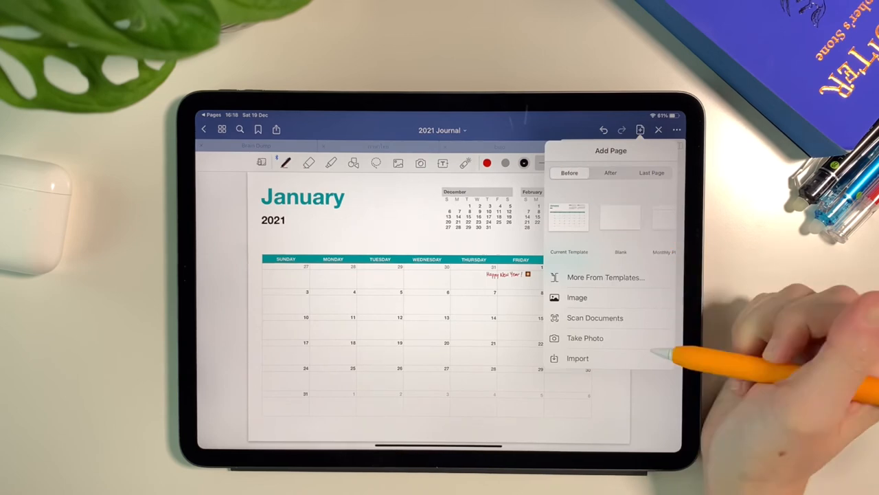